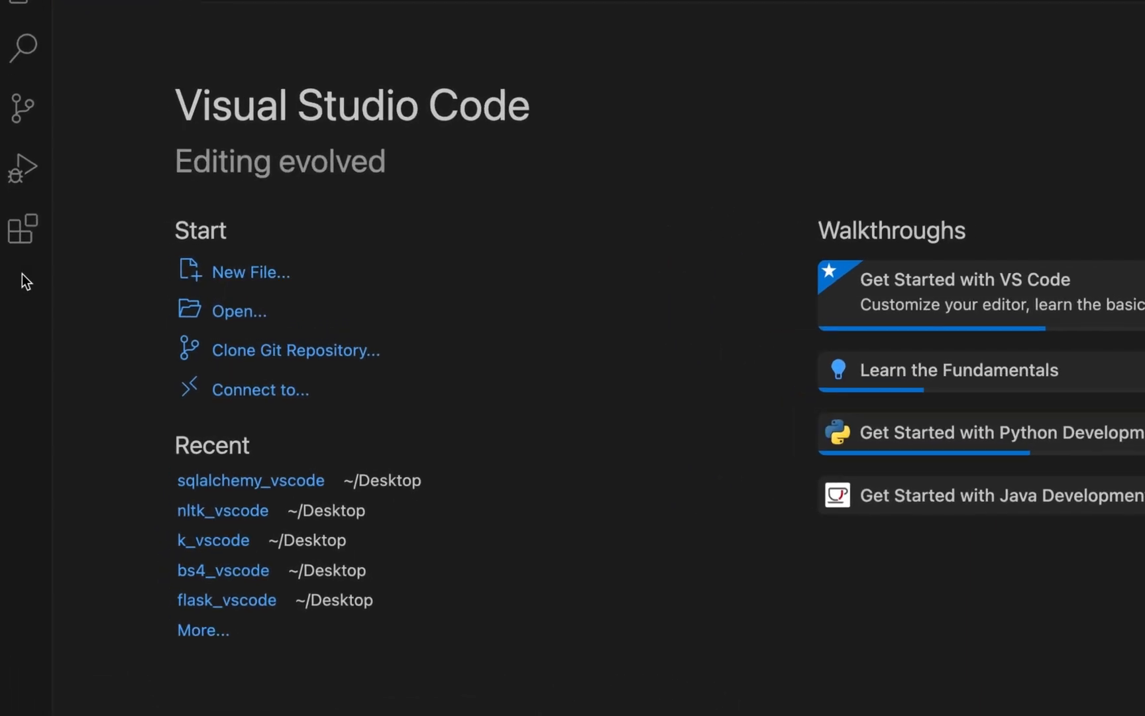
# - Search the Extensions marketplace for 'live server'
pyautogui.click(21, 230)
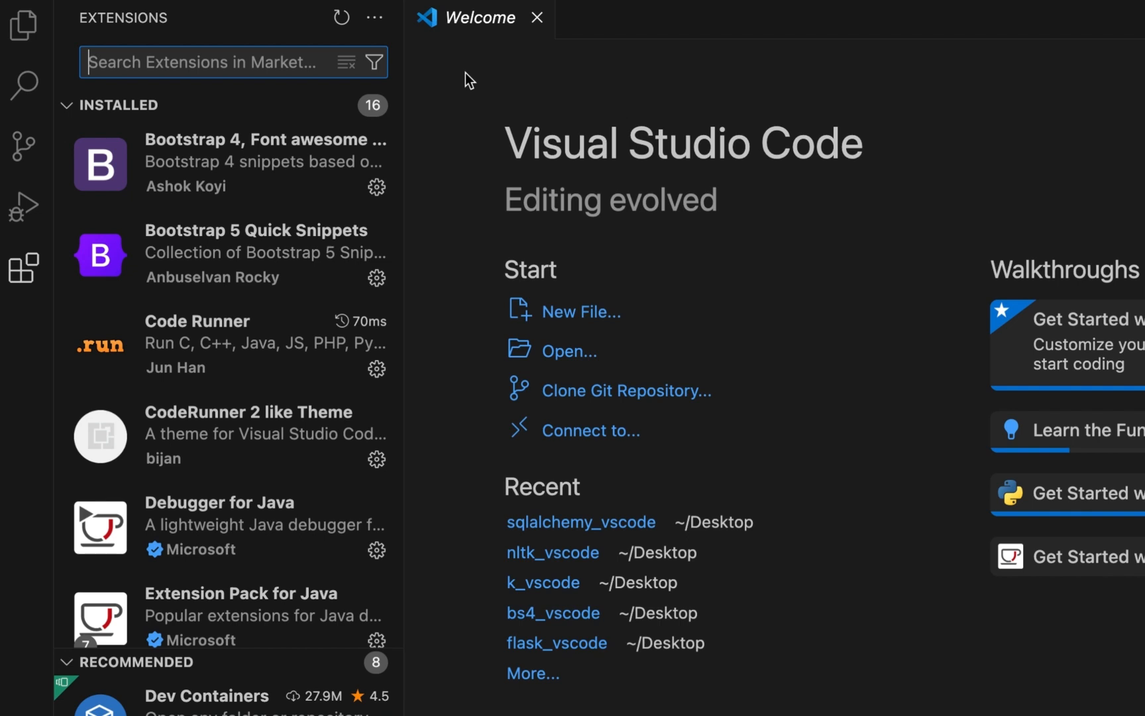
pyautogui.write('live server')
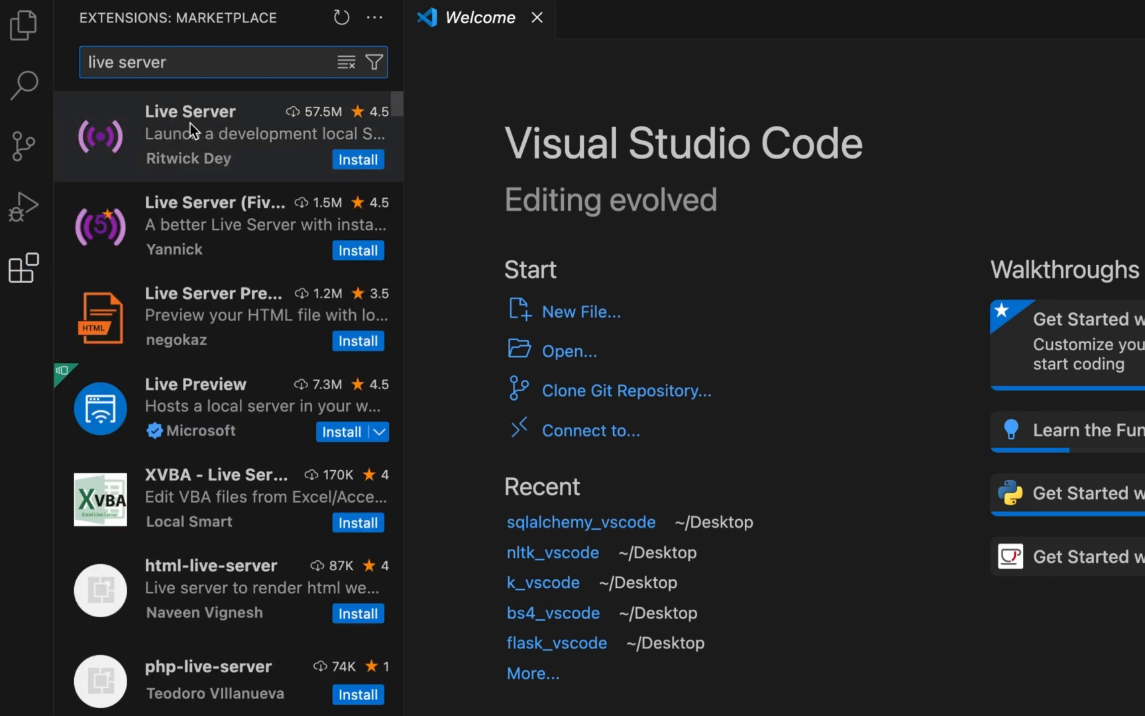
pyautogui.moveTo(254, 153)
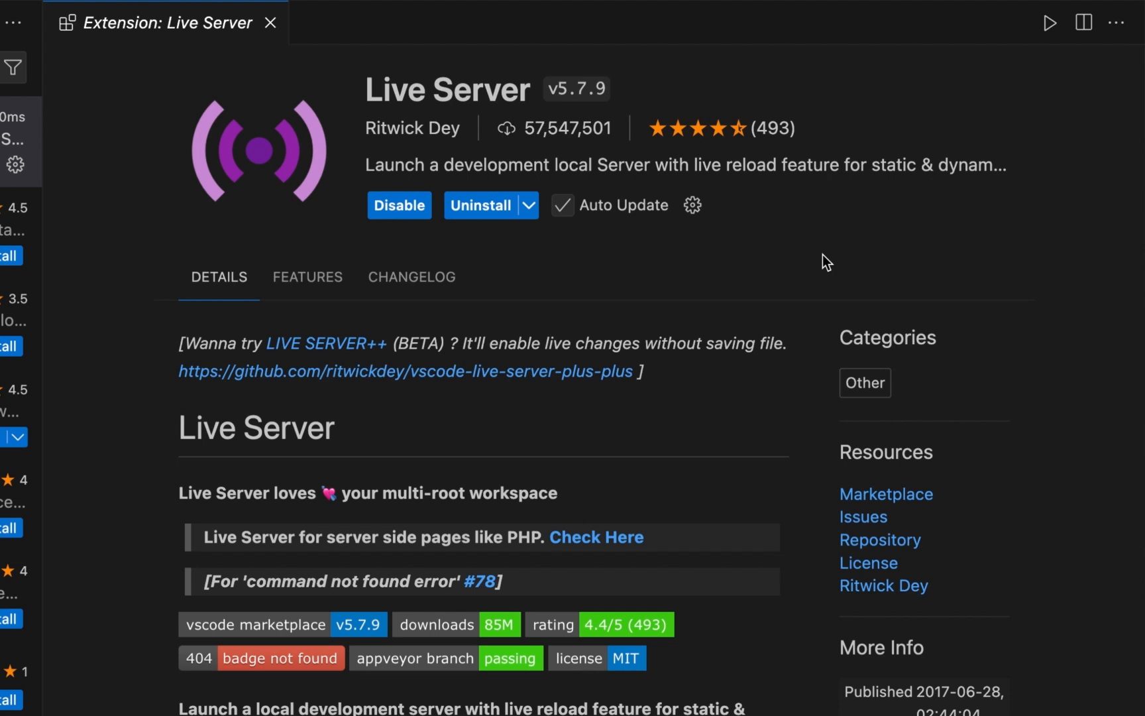
pyautogui.moveTo(823, 242)
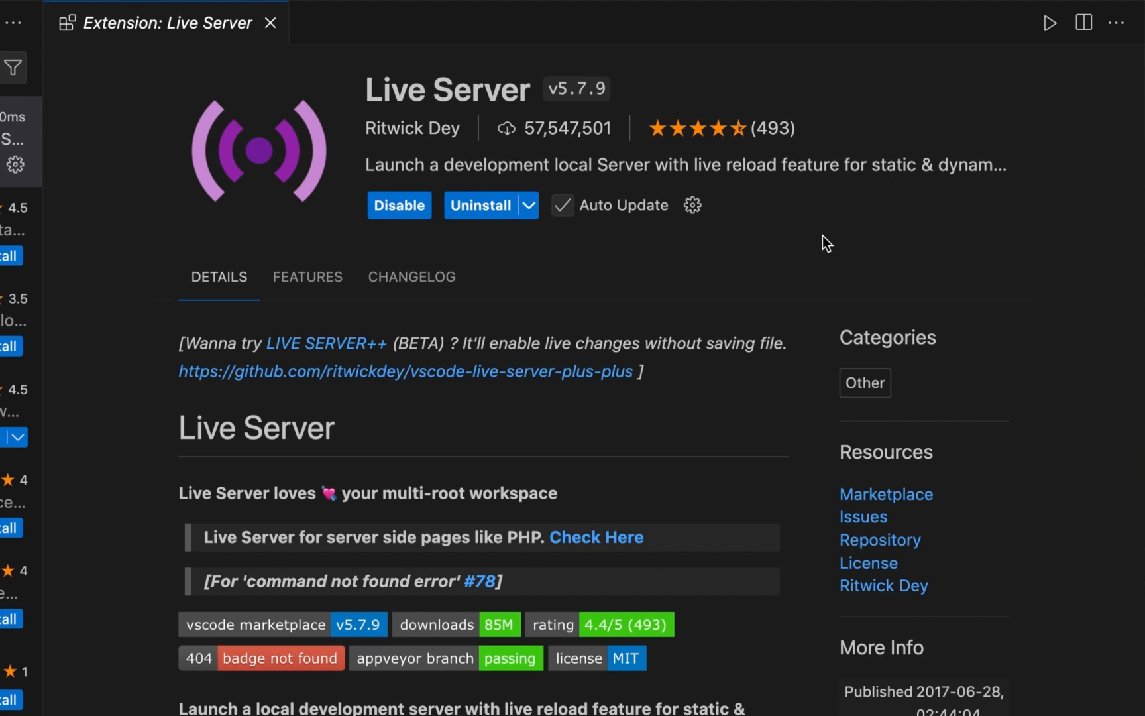
# - Open the Live Server extension's settings and switch to editing them in settings.json
pyautogui.click(692, 205)
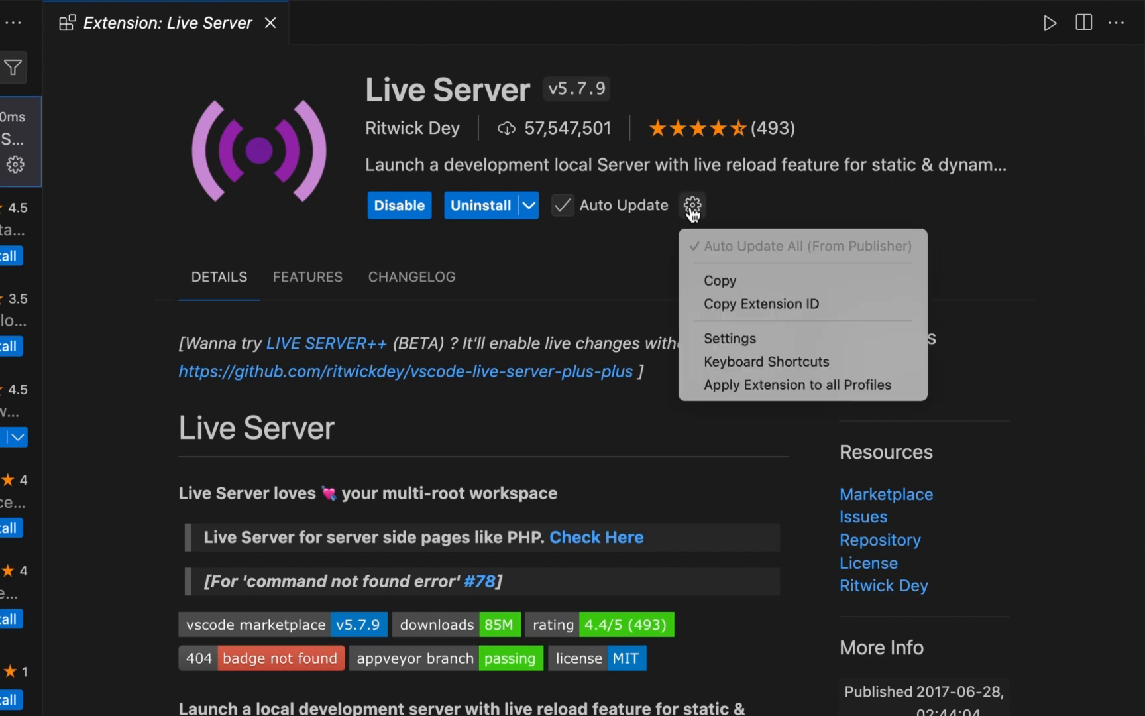
pyautogui.moveTo(755, 343)
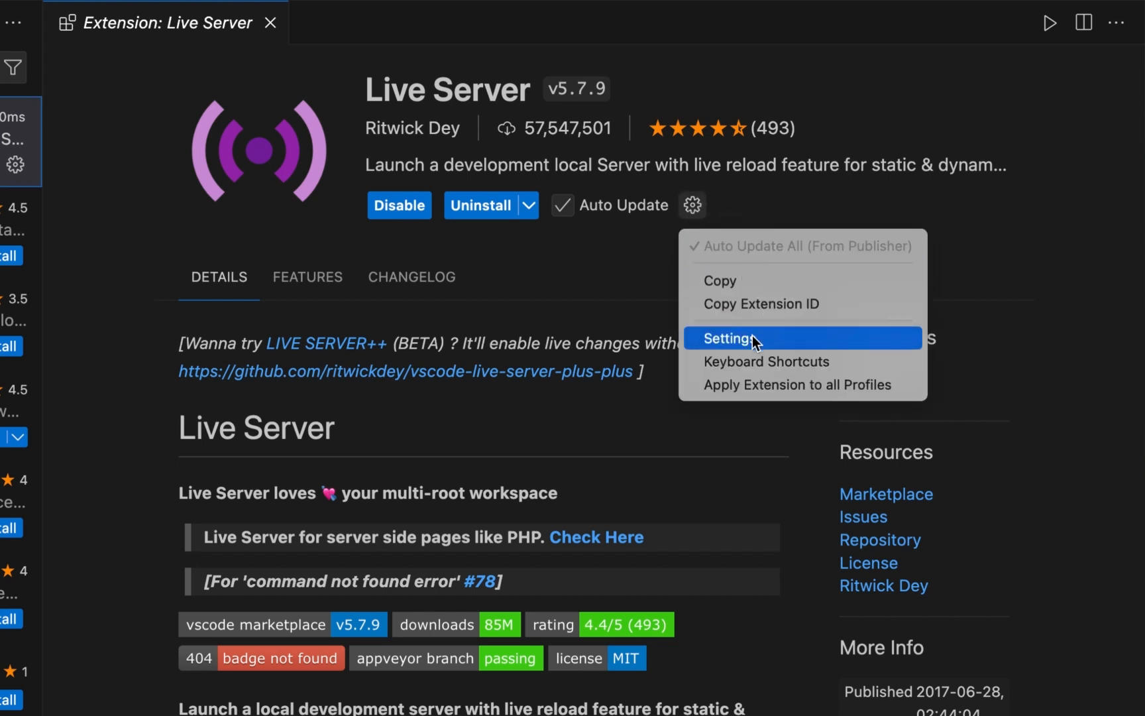
pyautogui.click(732, 338)
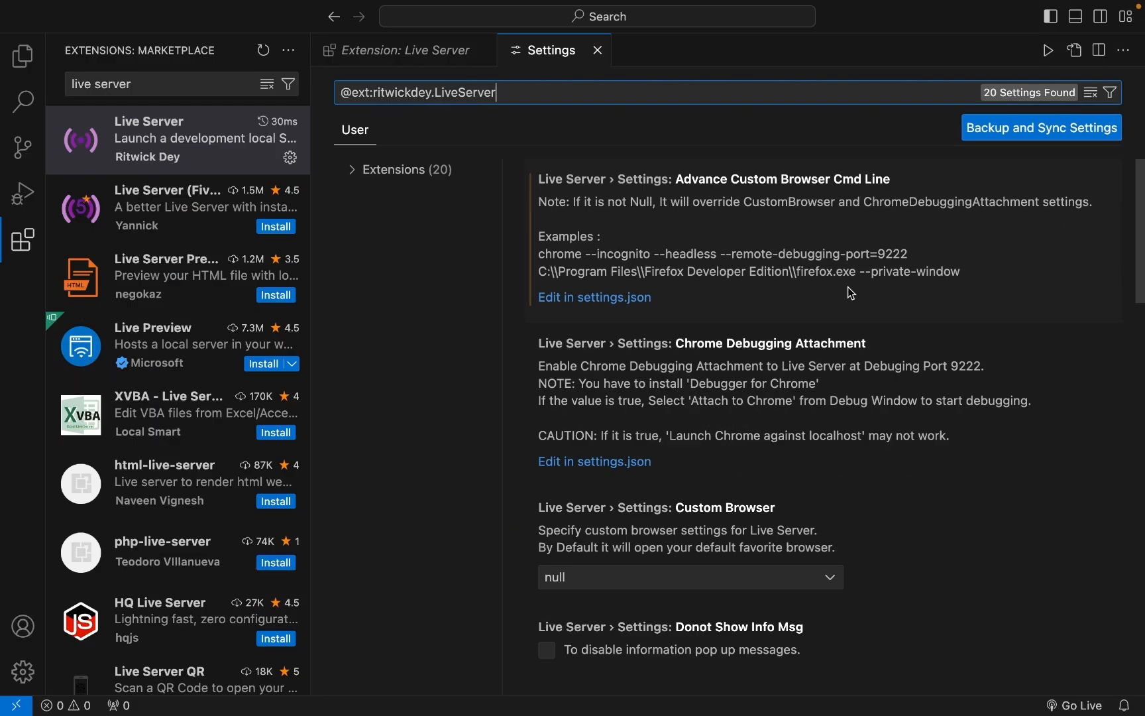
pyautogui.click(594, 297)
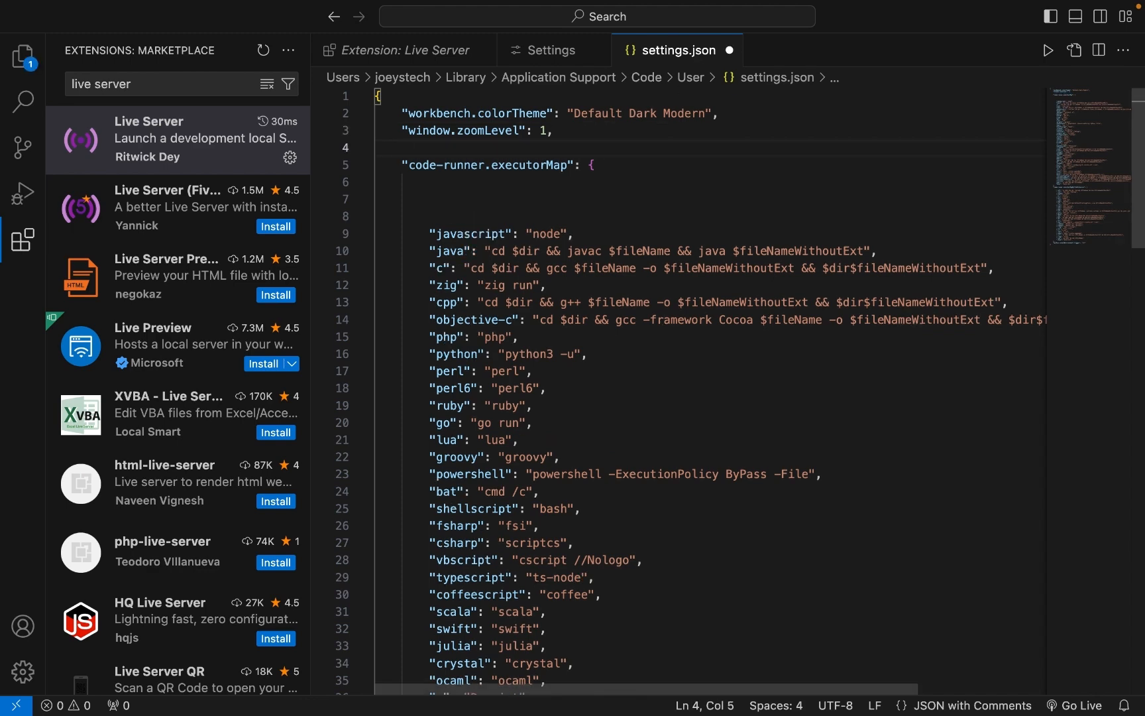
# - Add "liveserver.settings.AdvanceCustomBrowserCmdLine": "chrome" to settings.json
pyautogui.write('"liv')
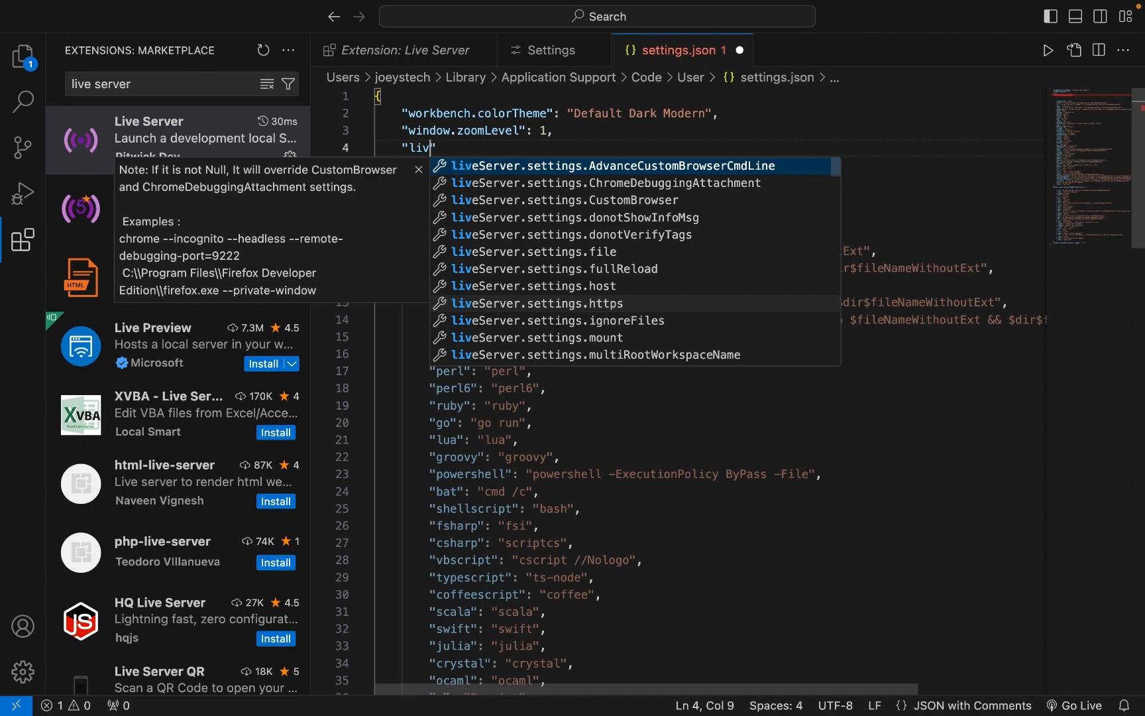
pyautogui.write('eserve')
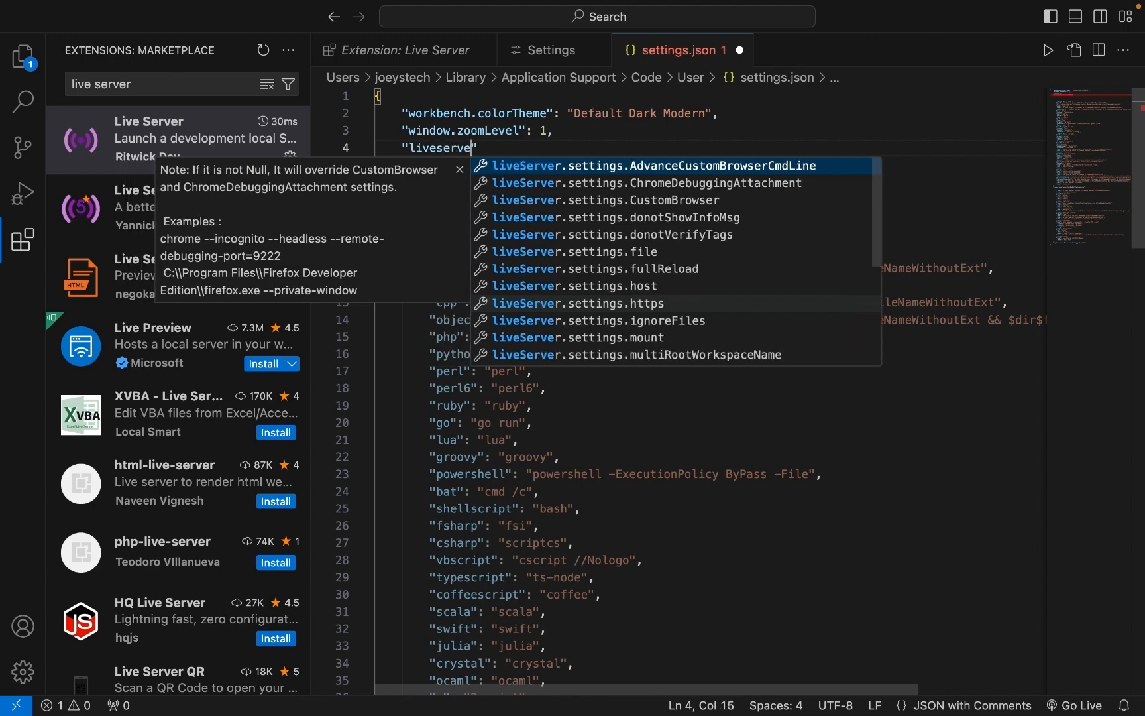
pyautogui.write('.settings')
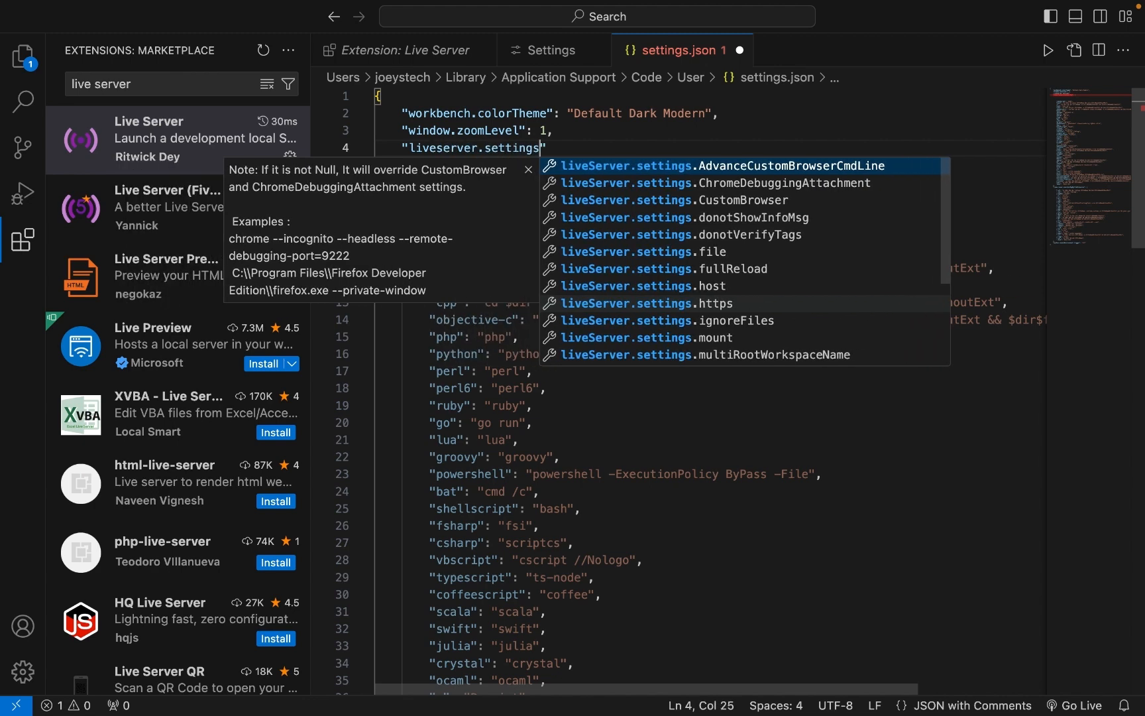
pyautogui.write('Advance')
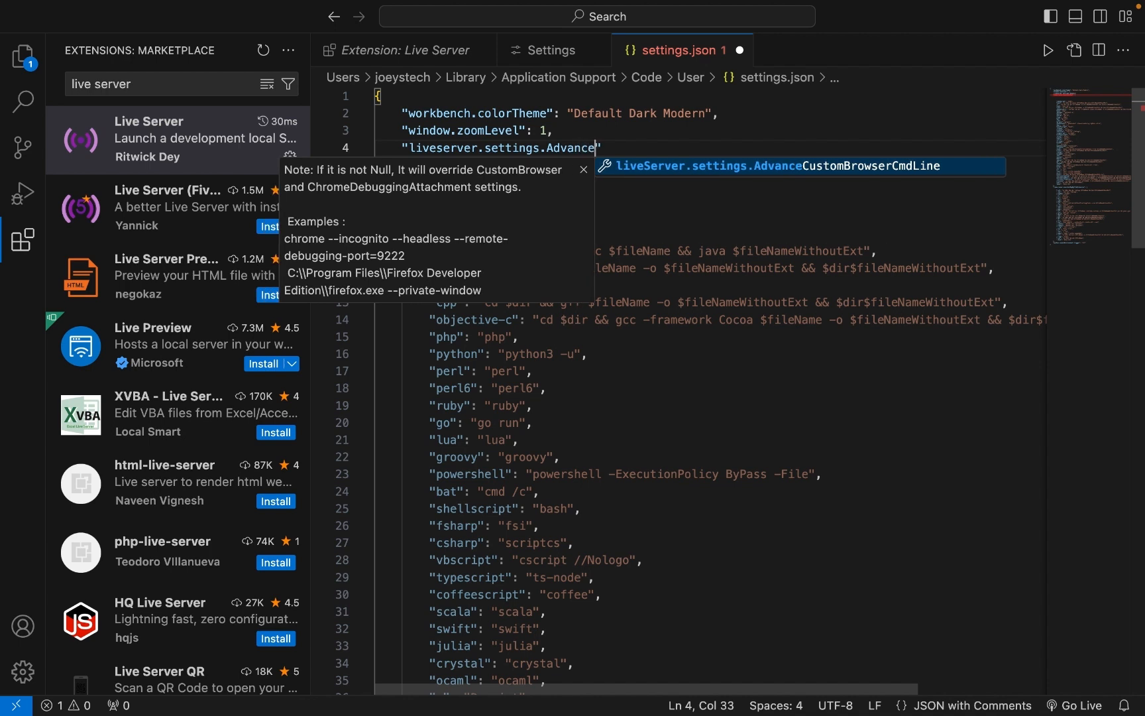
pyautogui.write('Custom')
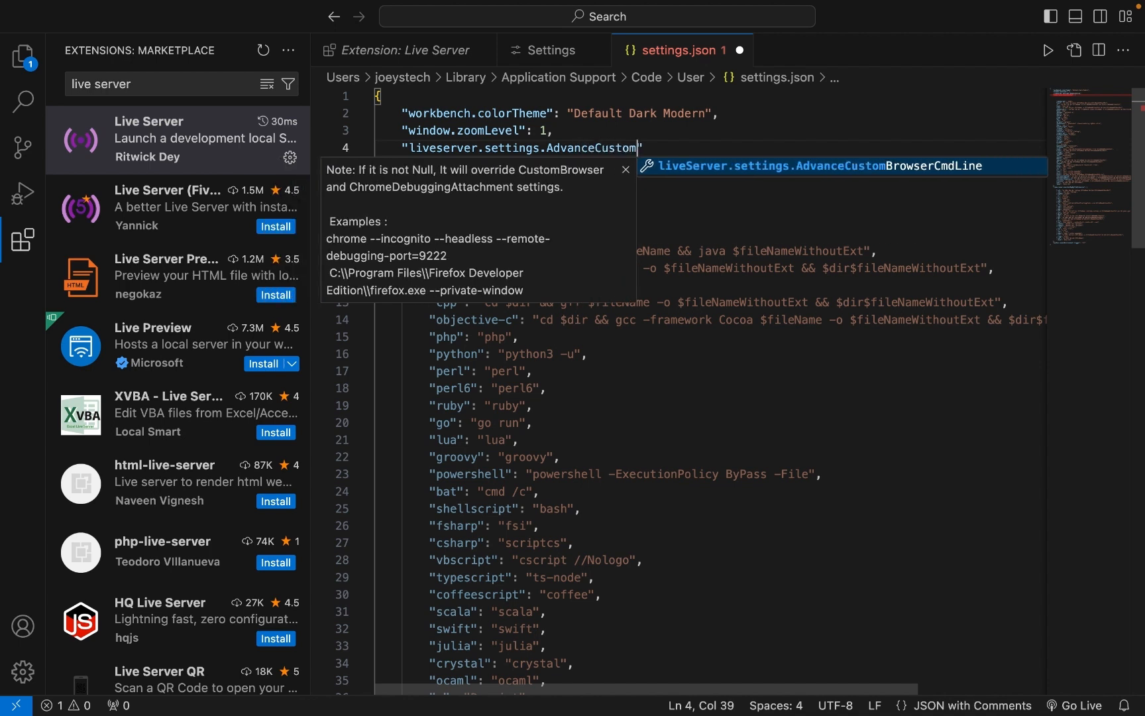
pyautogui.write('Browse')
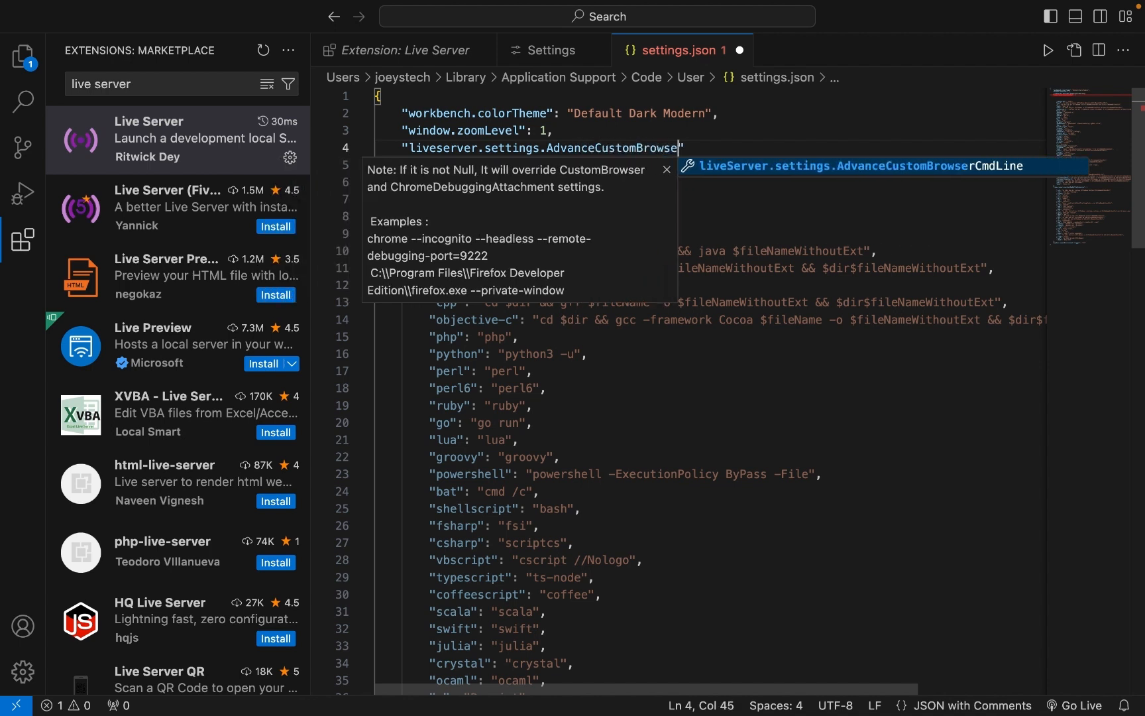
pyautogui.write('Cmd')
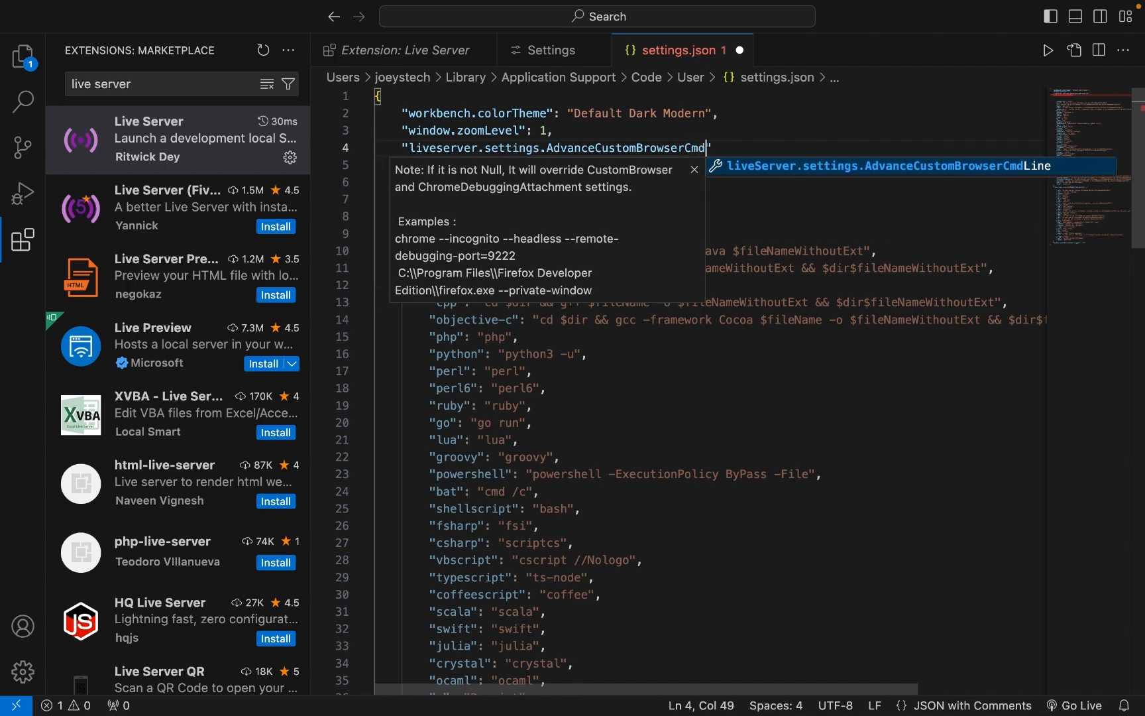
pyautogui.write('Line')
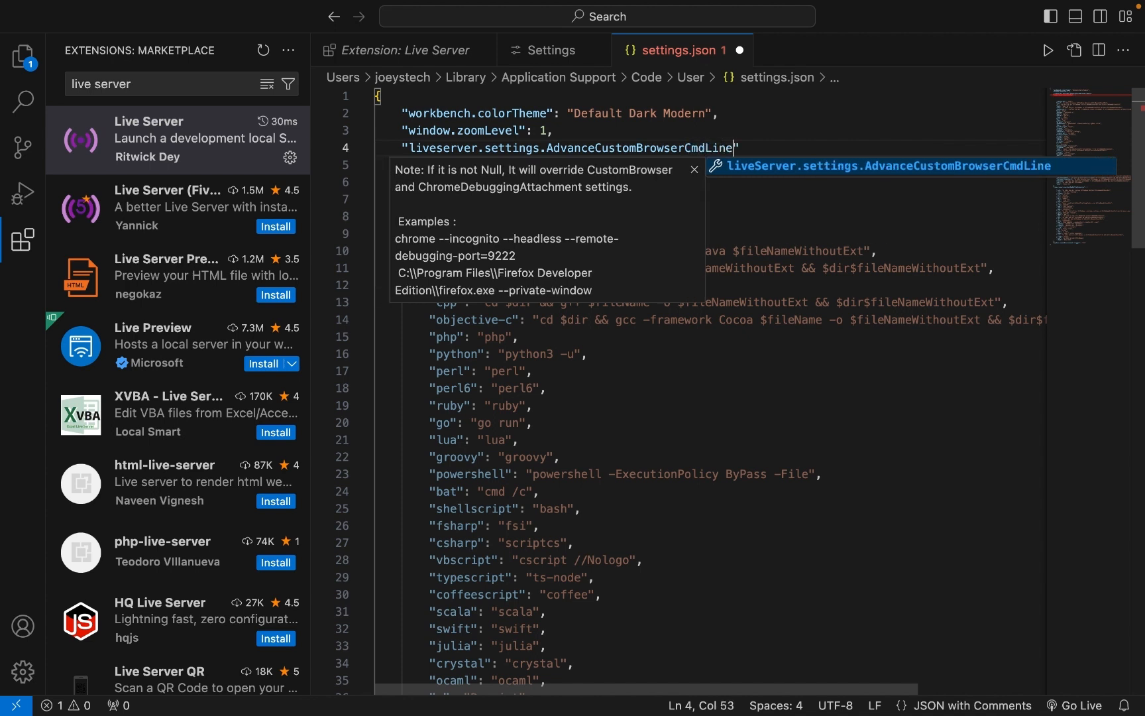
pyautogui.write('"')
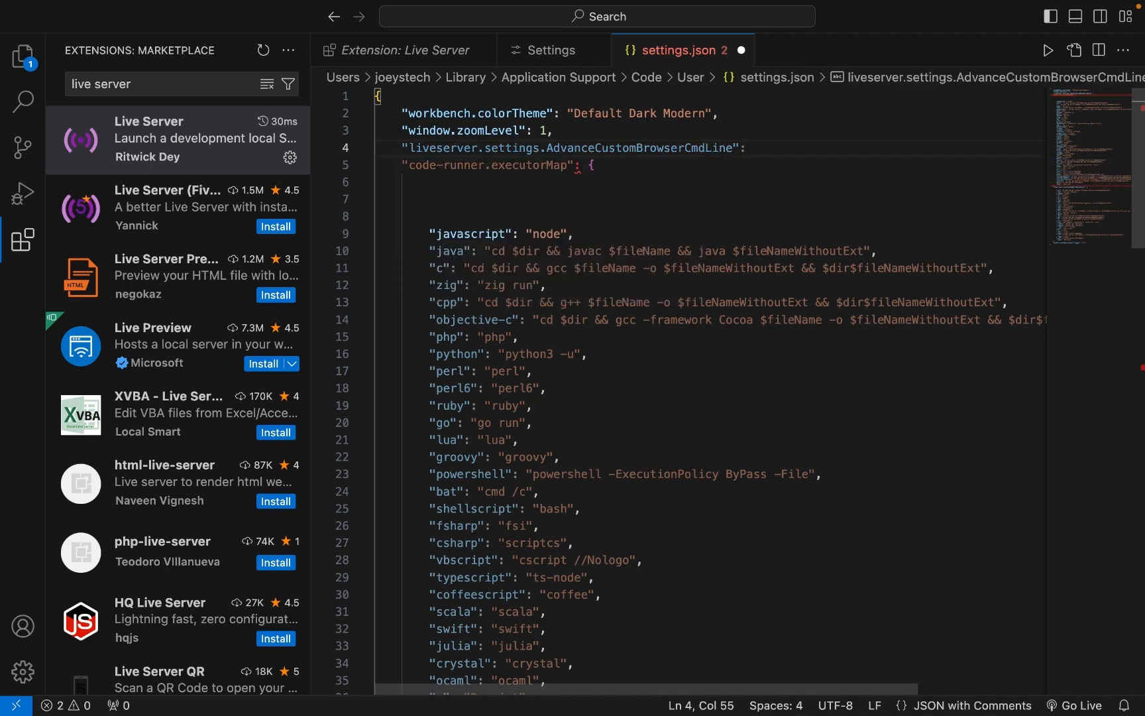
pyautogui.write('""')
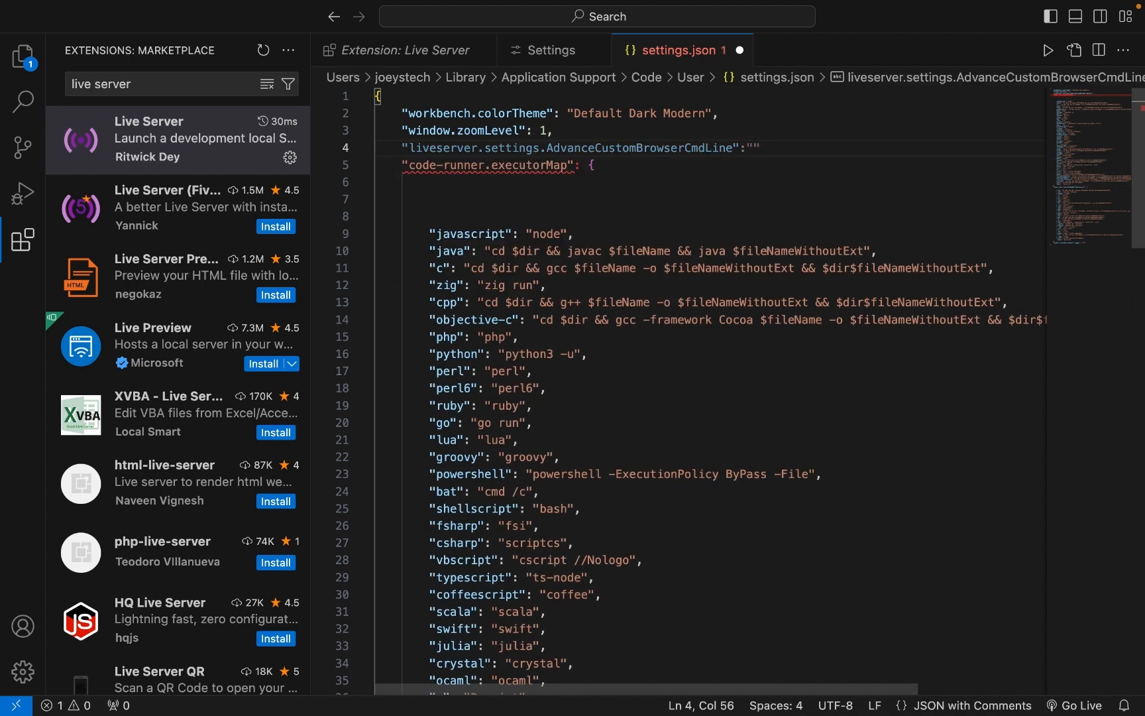
pyautogui.write('chrome')
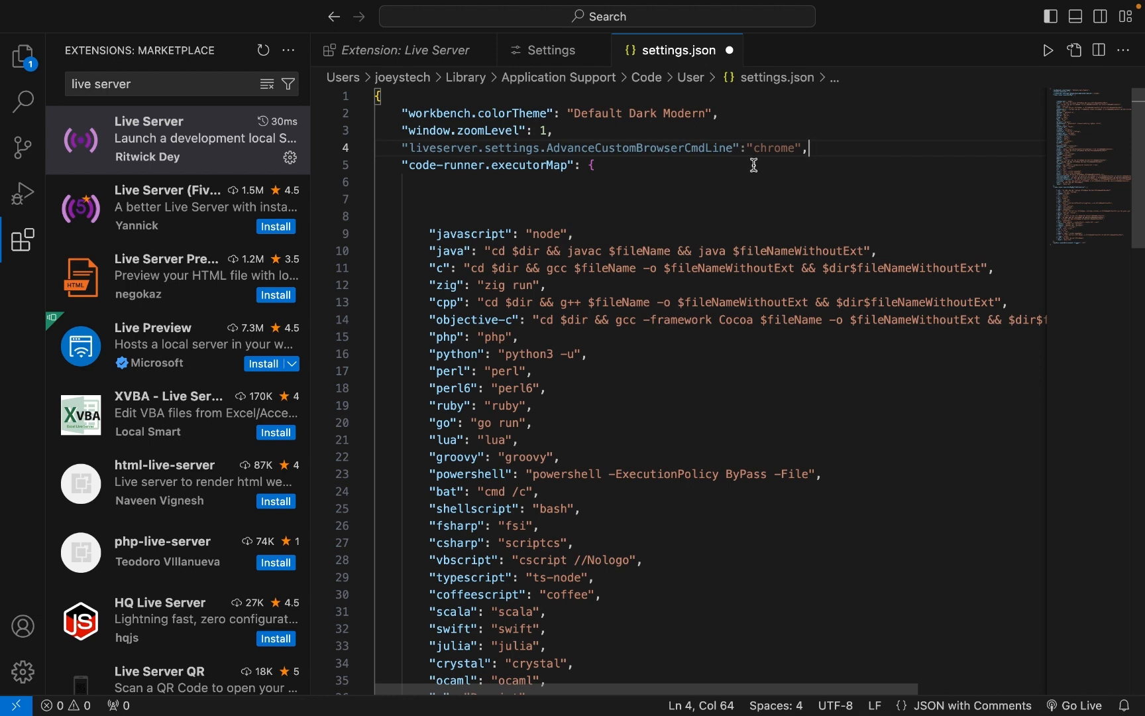
# - Try firefox and safari as the custom browser value, keeping chrome and saving settings.json
pyautogui.write('fire')
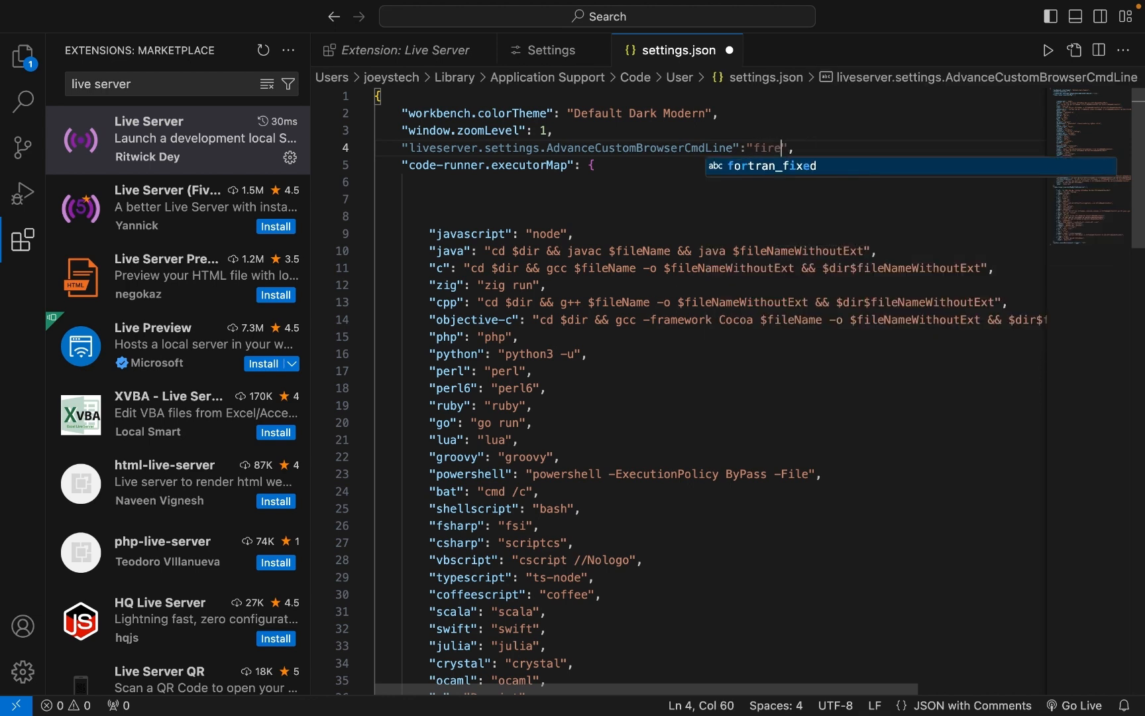
pyautogui.write('fox')
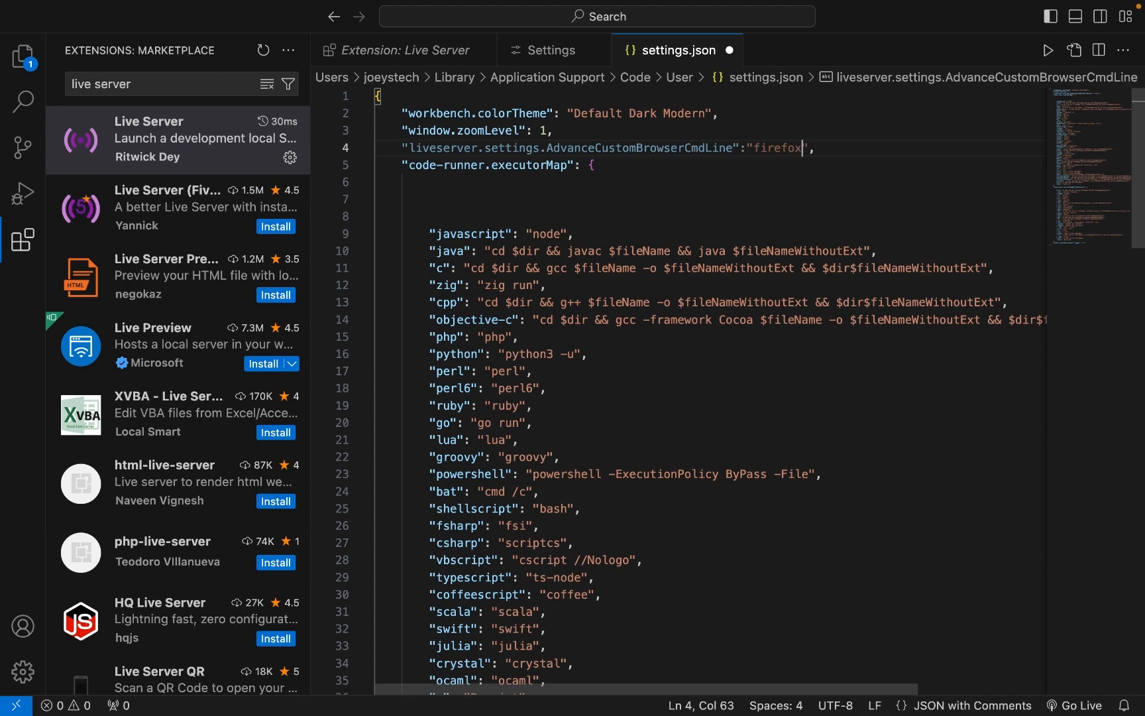
pyautogui.moveTo(758, 202)
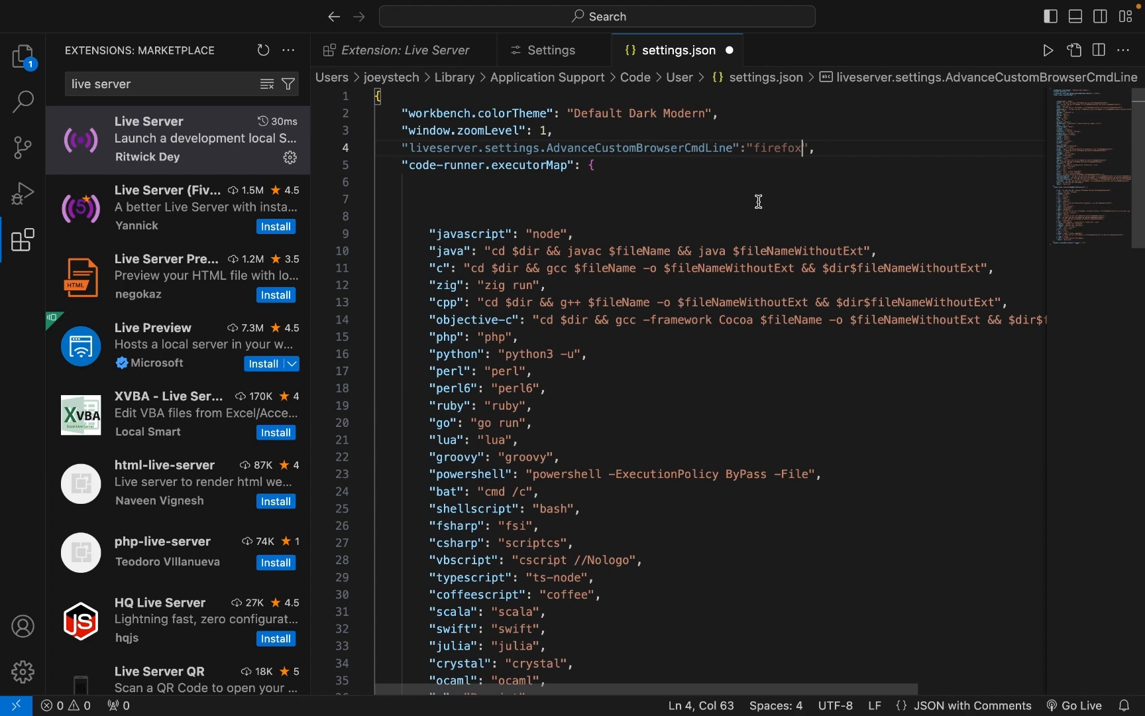
pyautogui.write('safa')
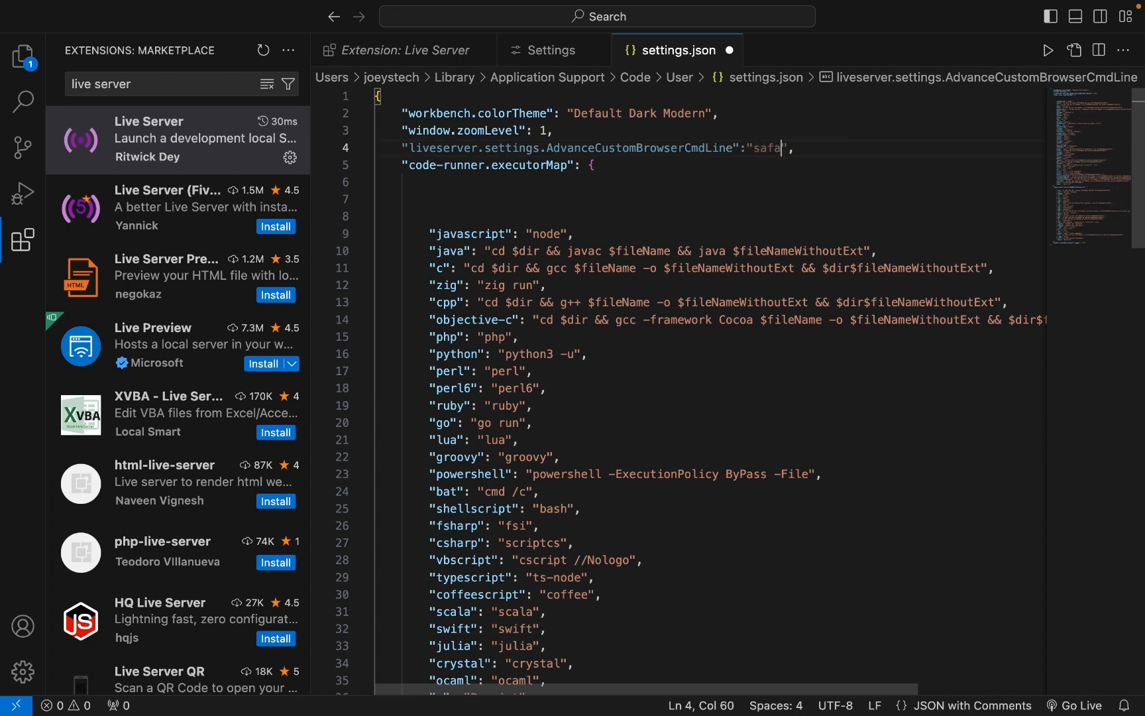
pyautogui.write('ri')
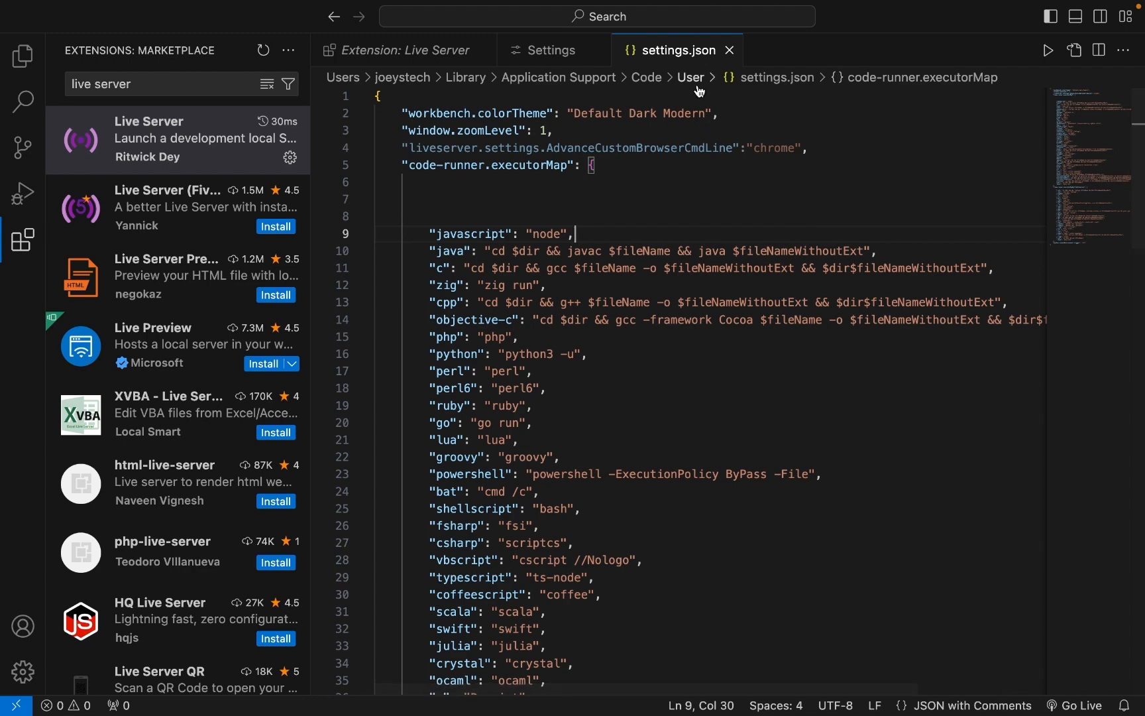
pyautogui.moveTo(728, 50)
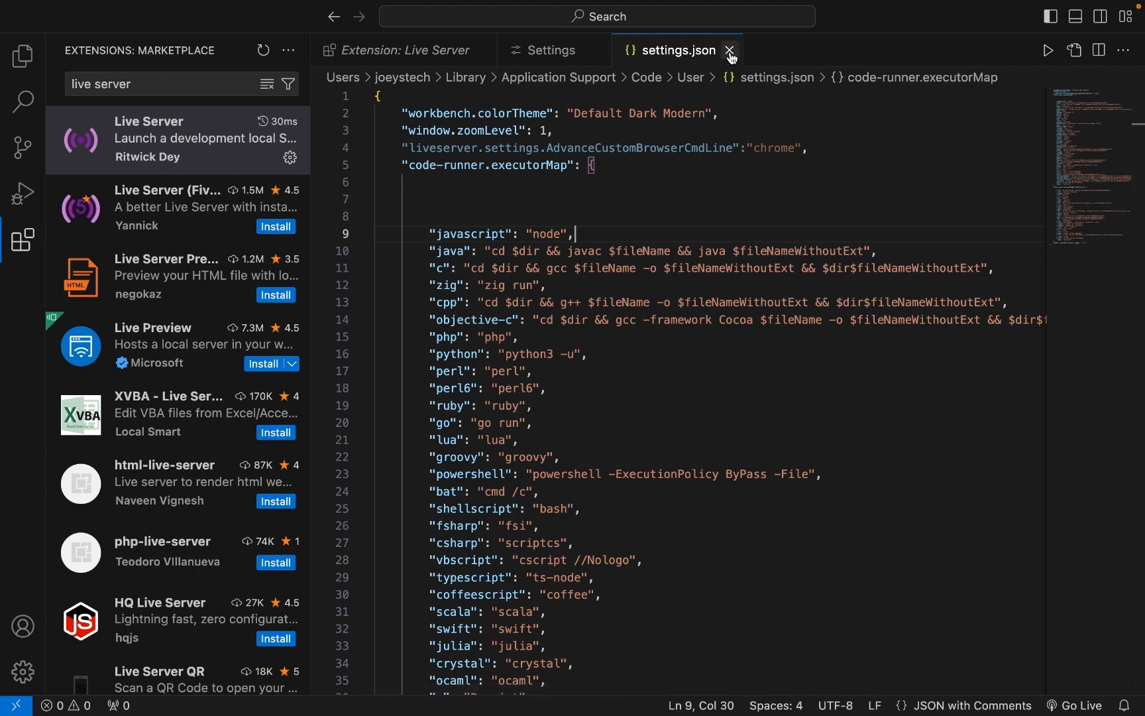
# - Close the settings.json and Live Server extension tabs and bring up the folder picker
pyautogui.click(728, 50)
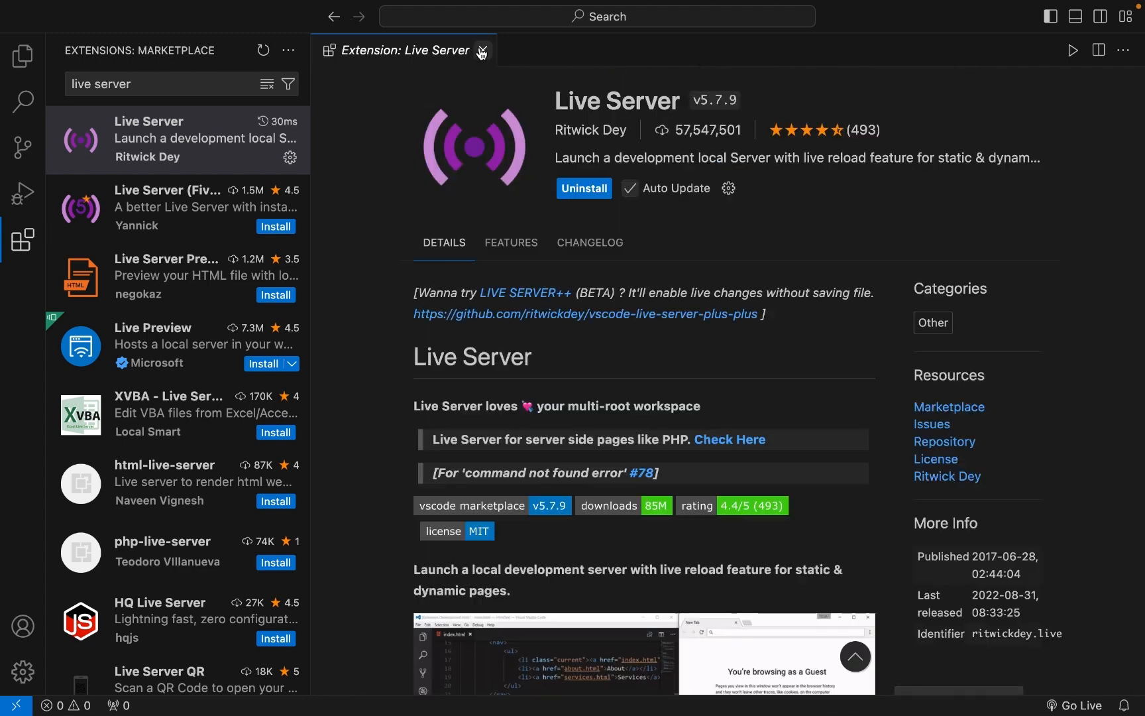
pyautogui.click(482, 51)
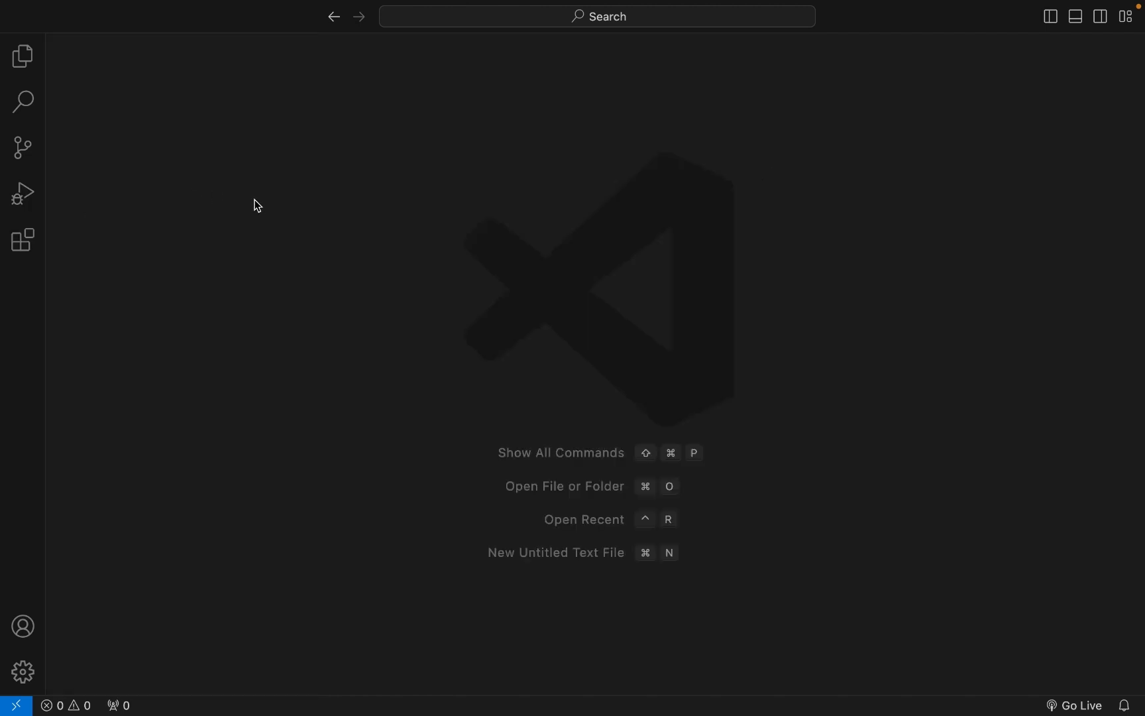
pyautogui.moveTo(172, 136)
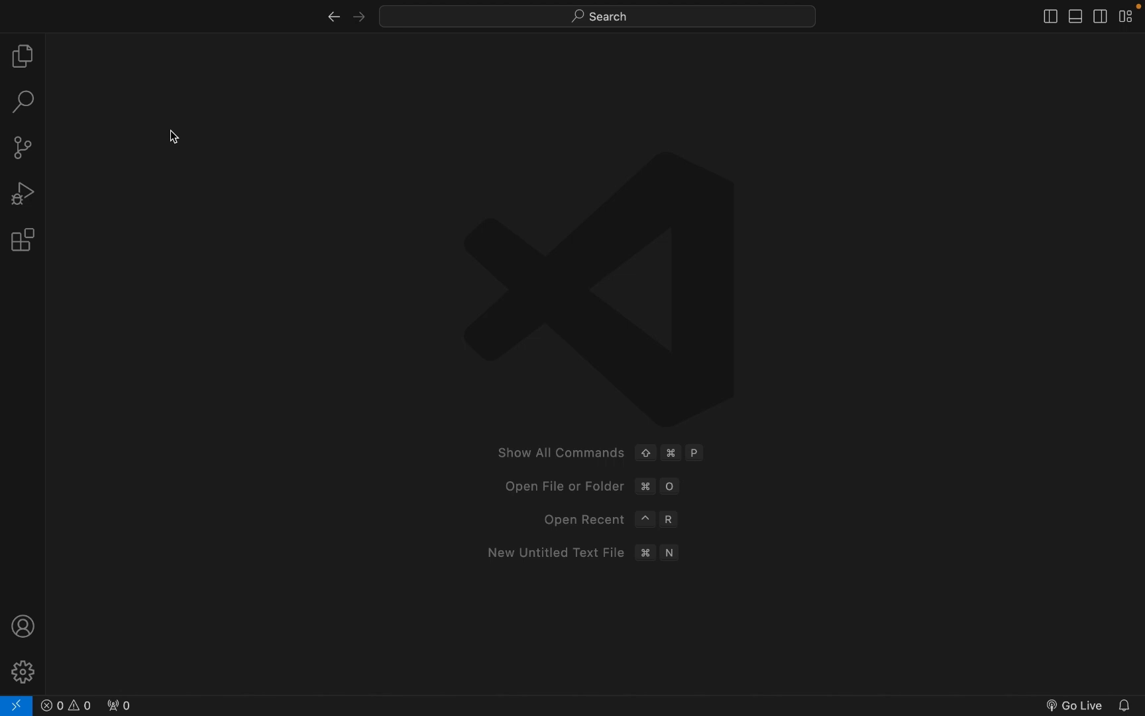
pyautogui.moveTo(161, 133)
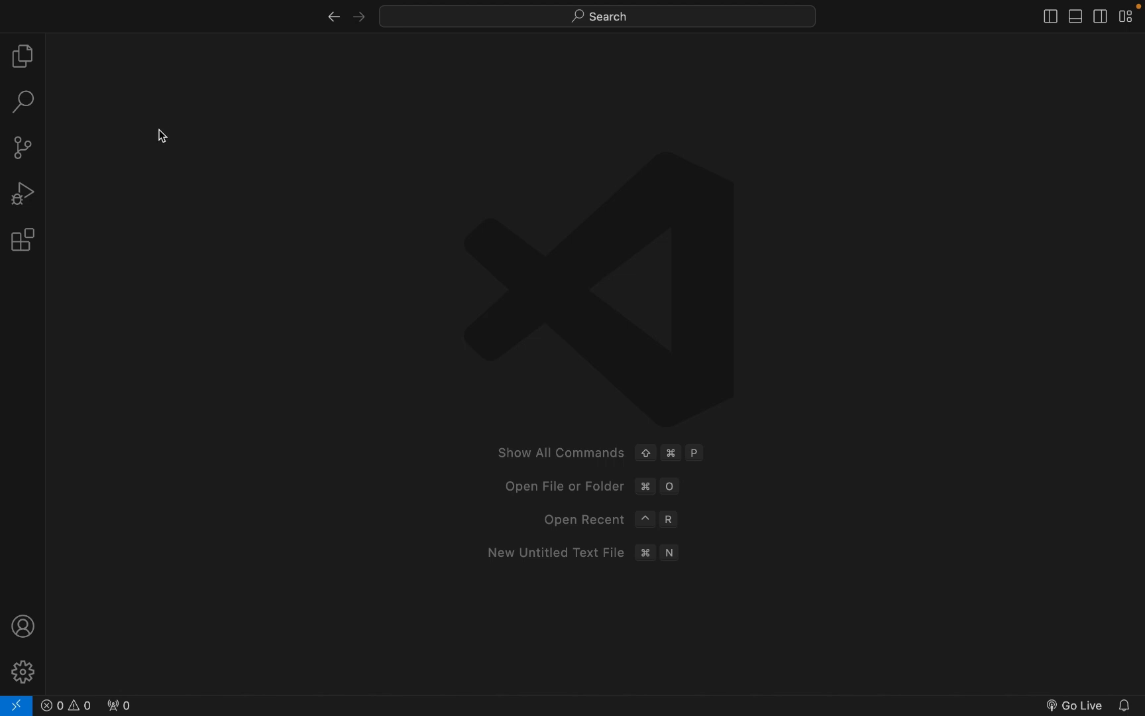
pyautogui.click(91, 10)
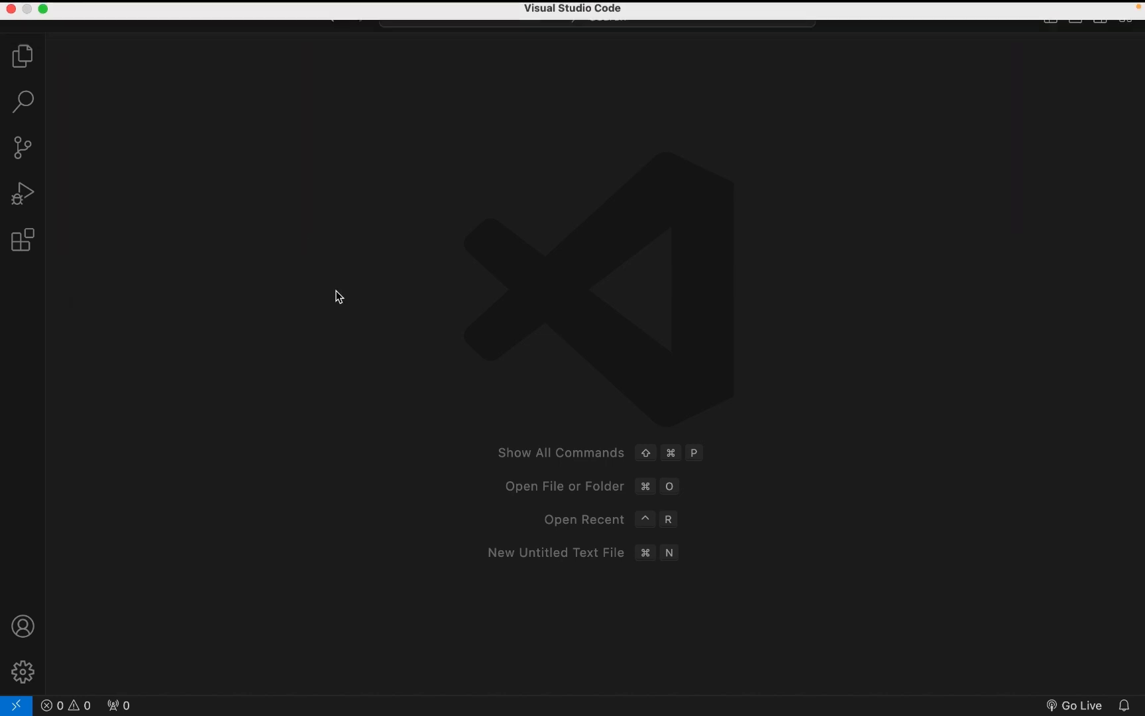
pyautogui.click(564, 486)
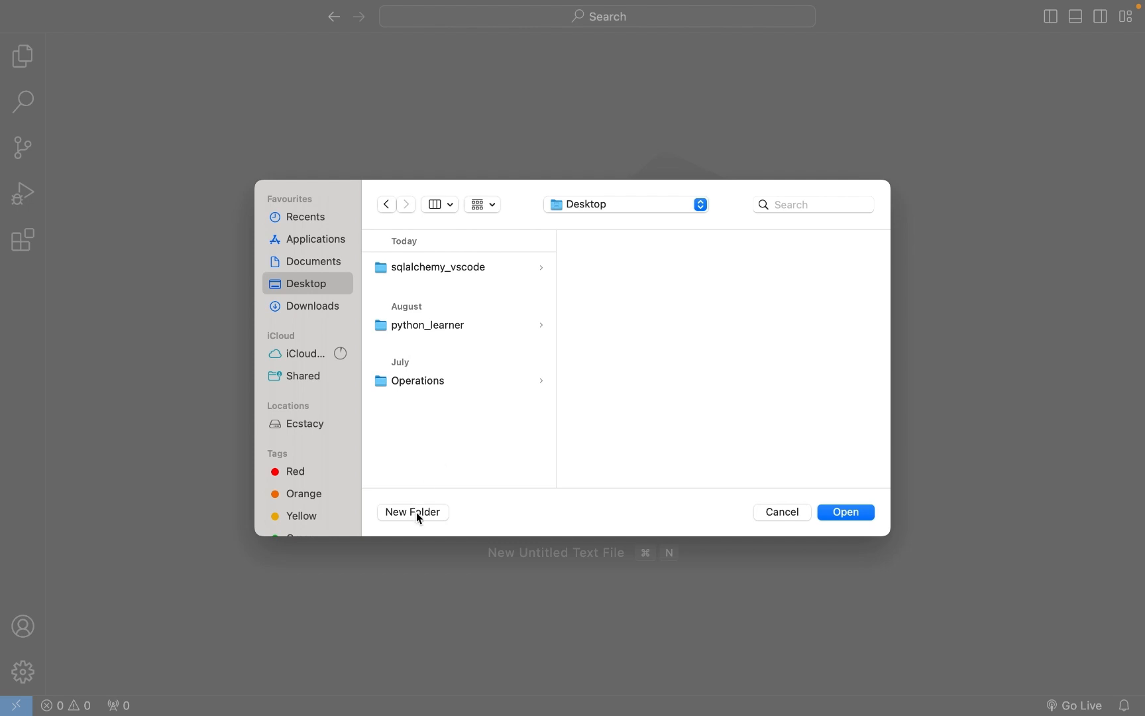
# - Create a new folder named html_vscode on the Desktop from the folder picker
pyautogui.click(412, 512)
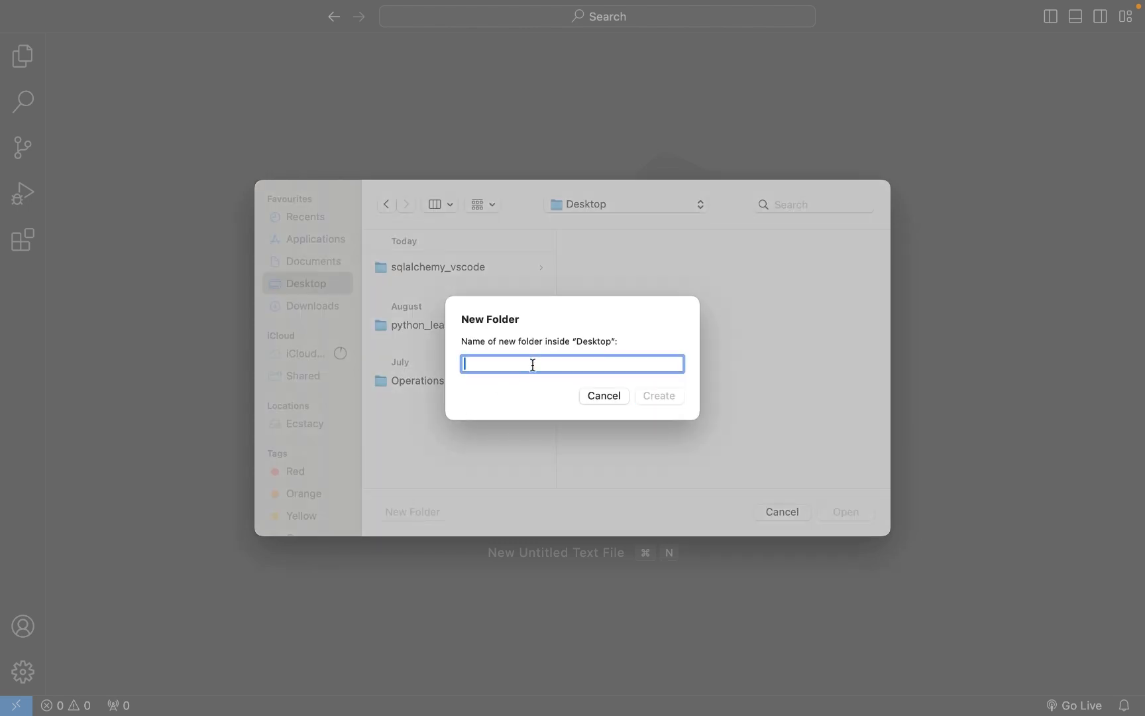
pyautogui.write('html_vscode')
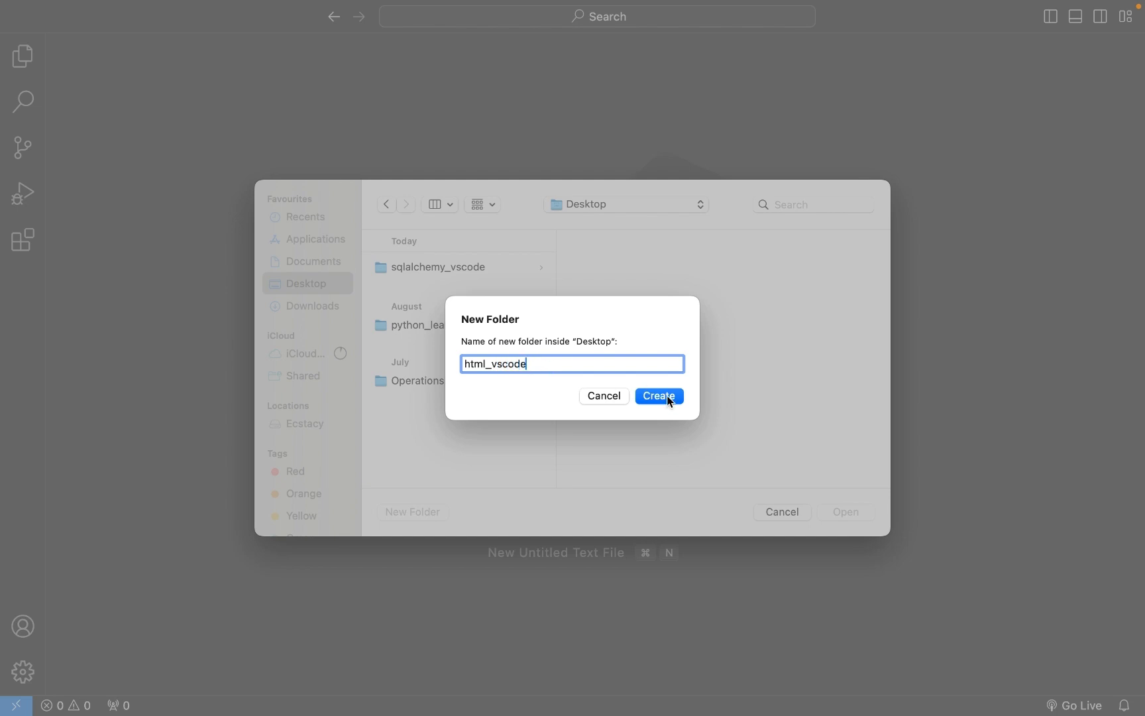
pyautogui.click(659, 396)
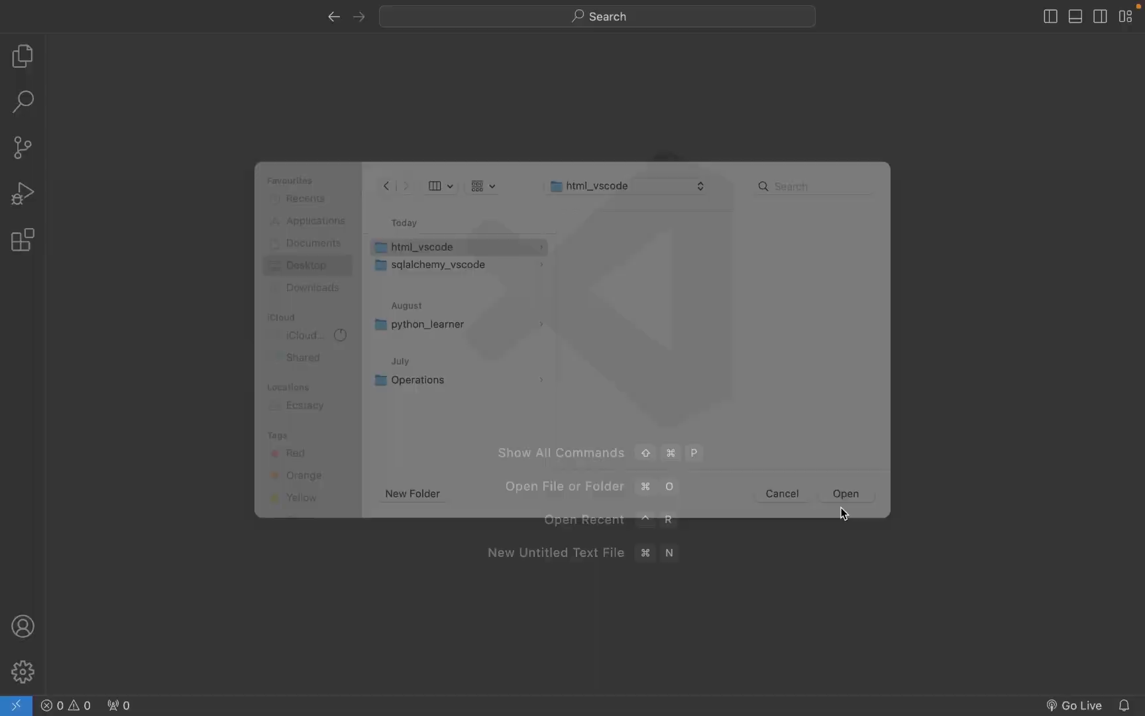
# - Open html_vscode as the workspace and create an empty index.html file in it
pyautogui.click(847, 493)
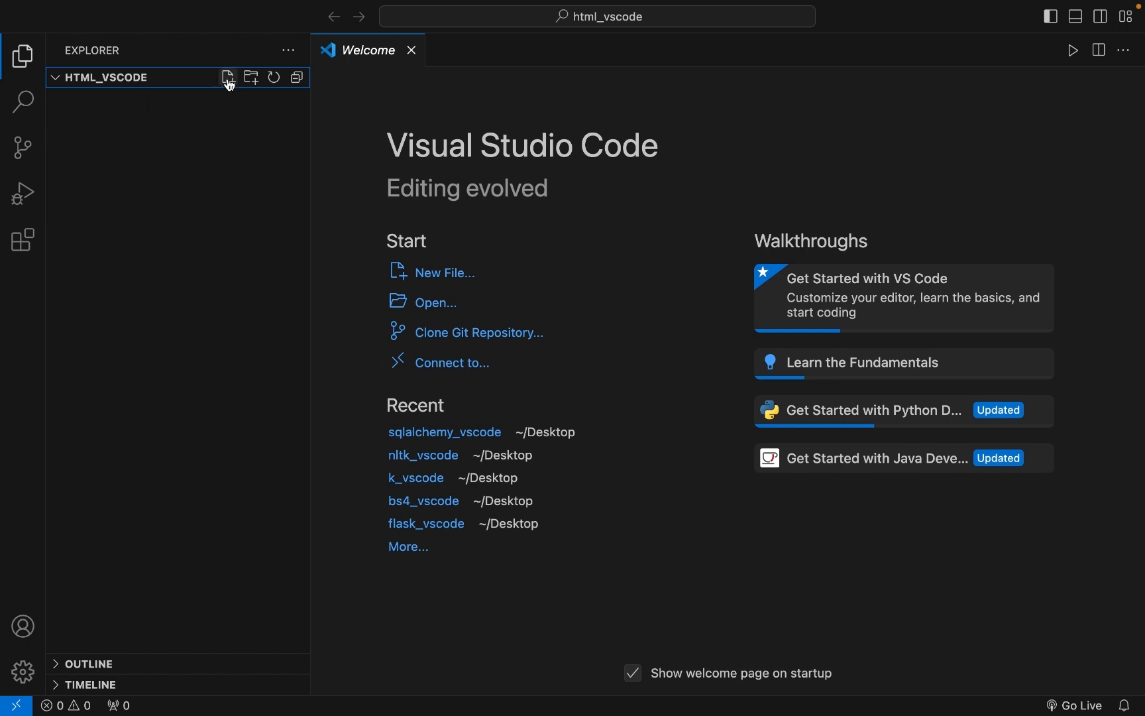
pyautogui.click(227, 77)
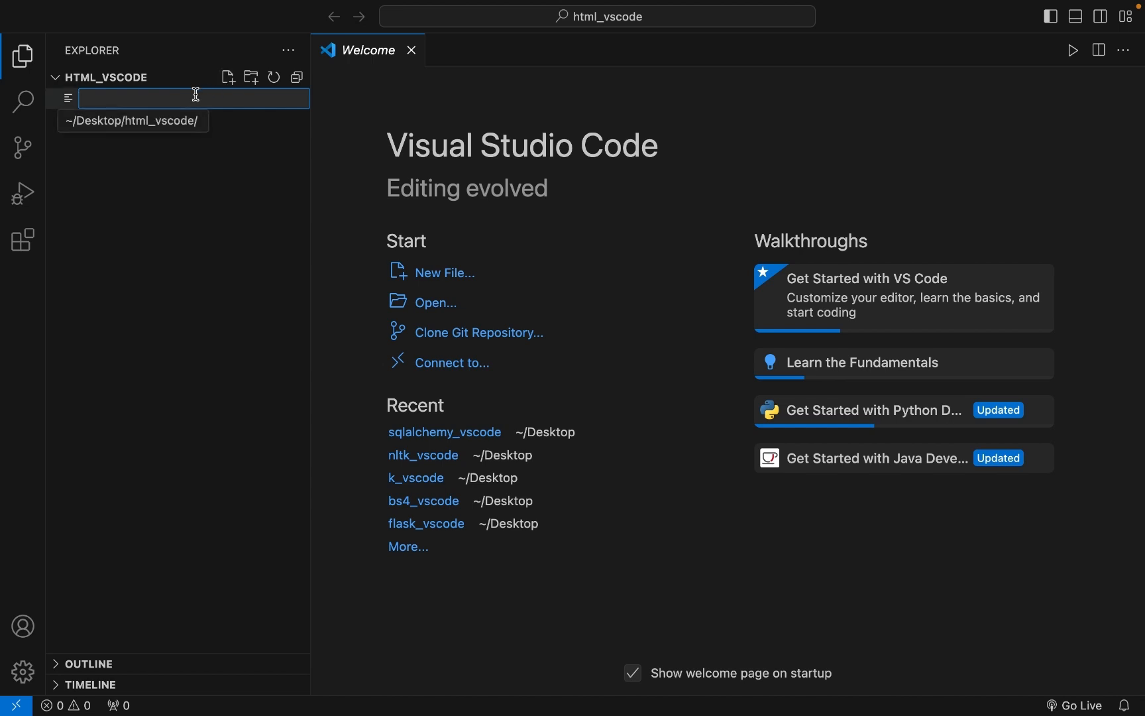
pyautogui.write('index.html')
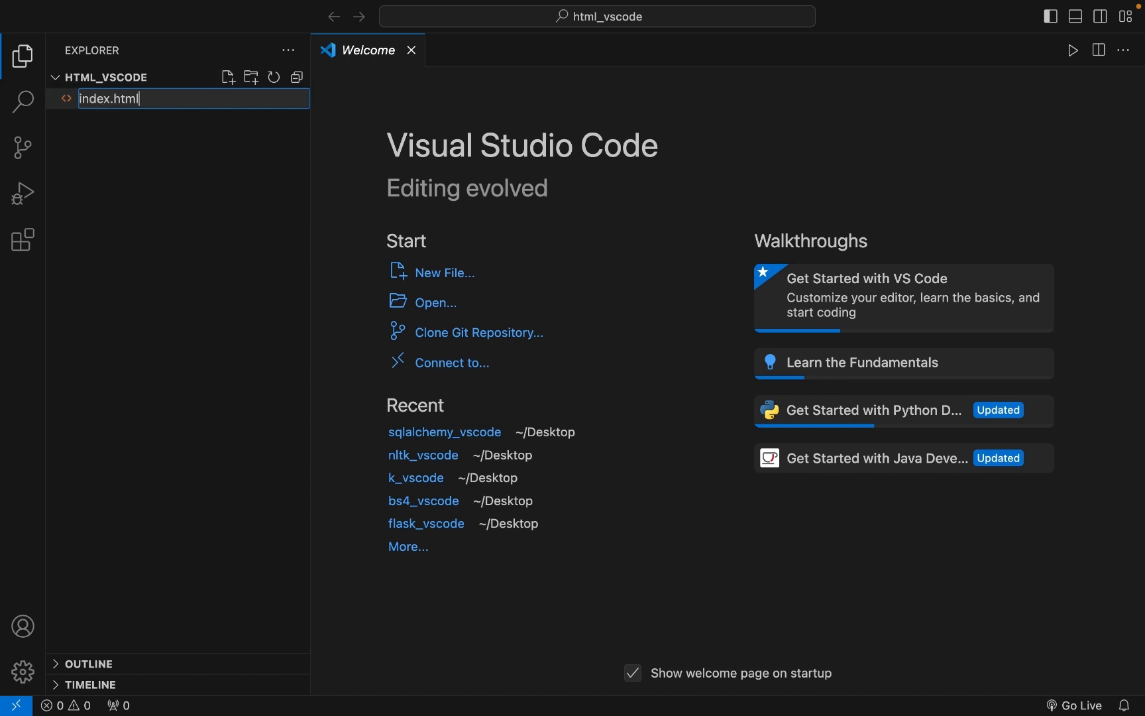
pyautogui.press('Enter')
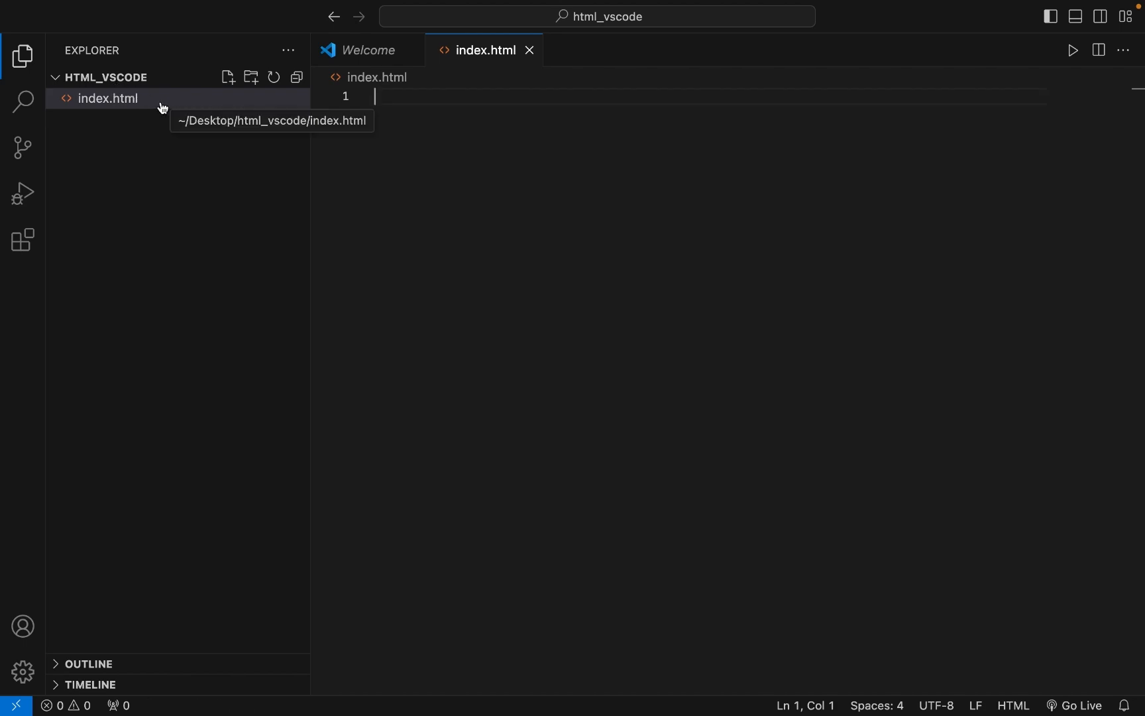
pyautogui.moveTo(154, 187)
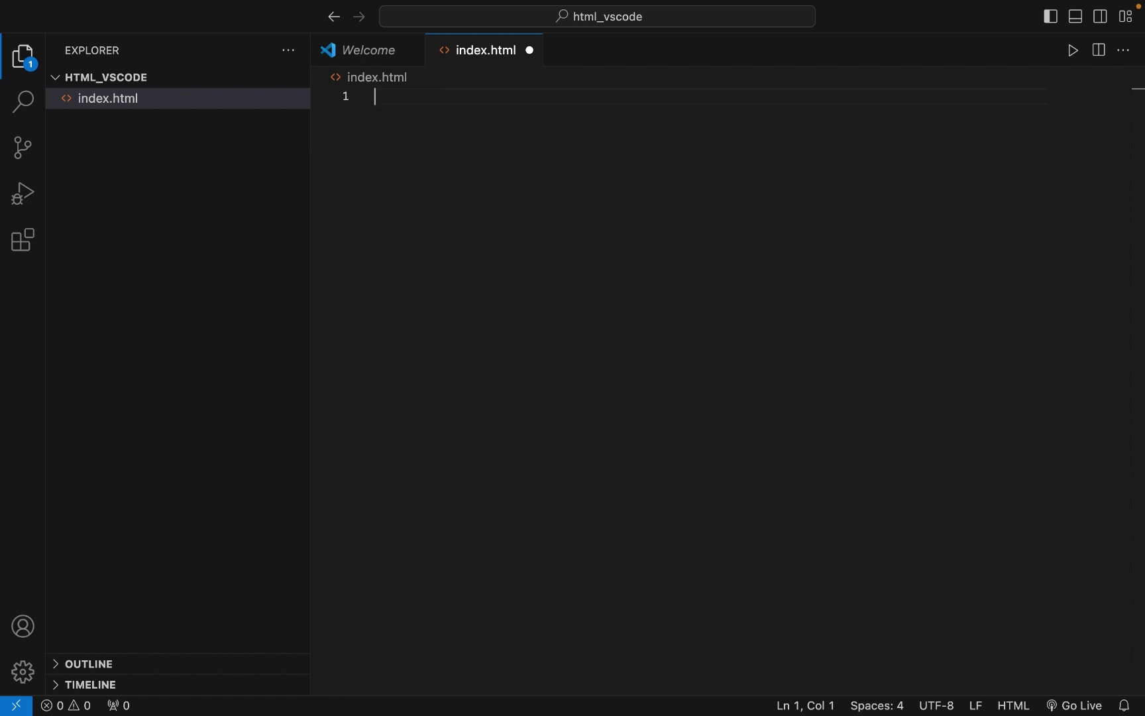
# - Insert the Emmet HTML boilerplate and retitle the page Joey'sTech
pyautogui.write('!')
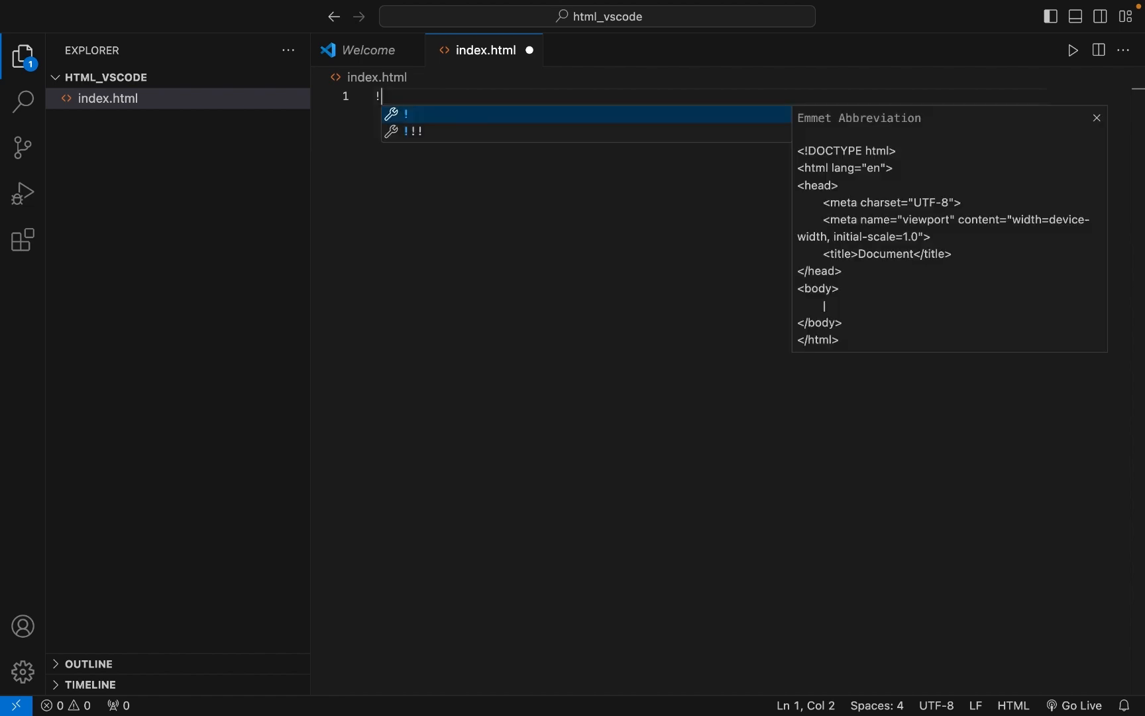
pyautogui.press('Tab')
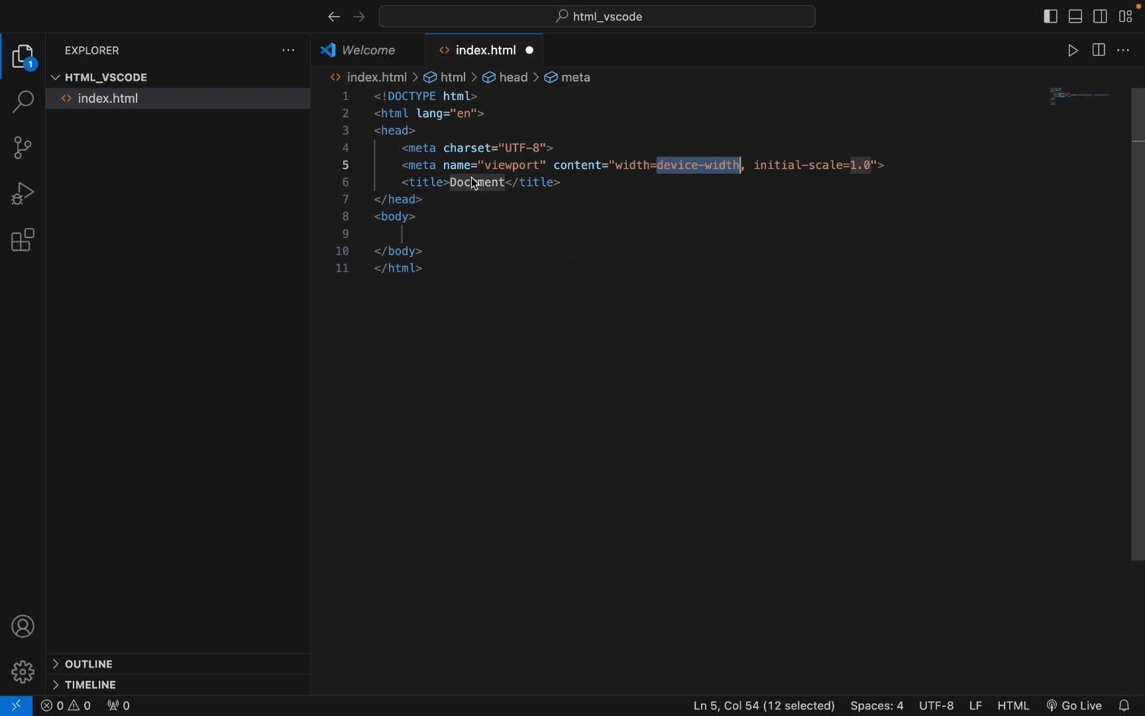
pyautogui.doubleClick(476, 183)
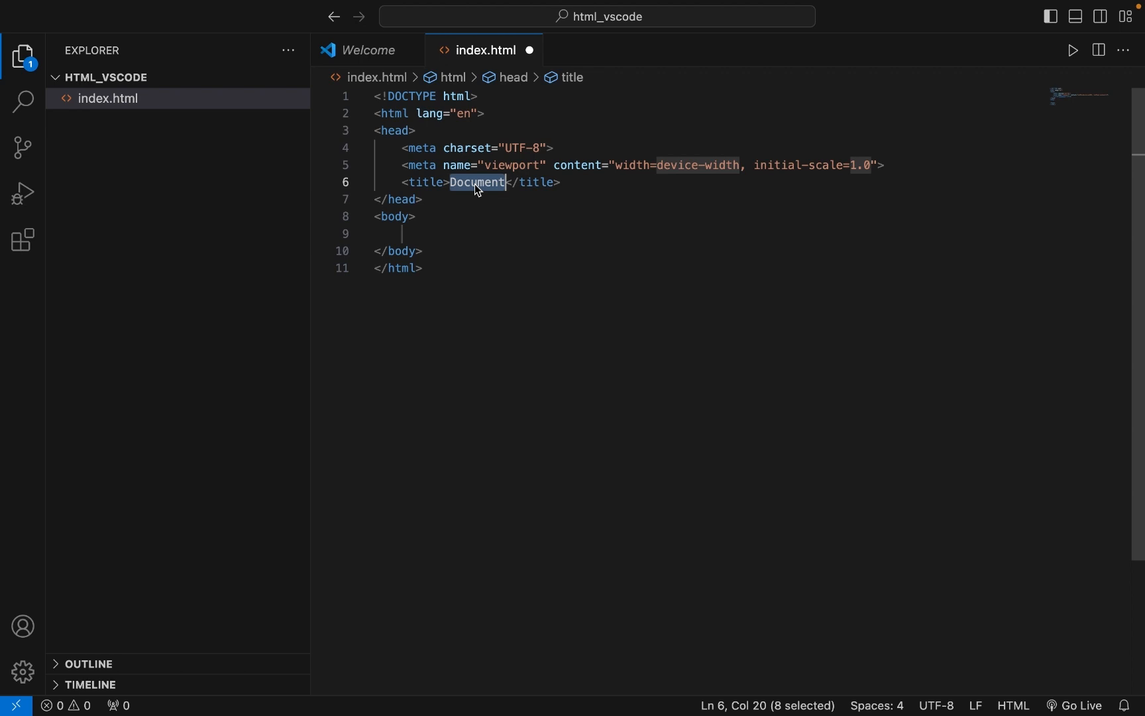
pyautogui.write("Joey'sTech")
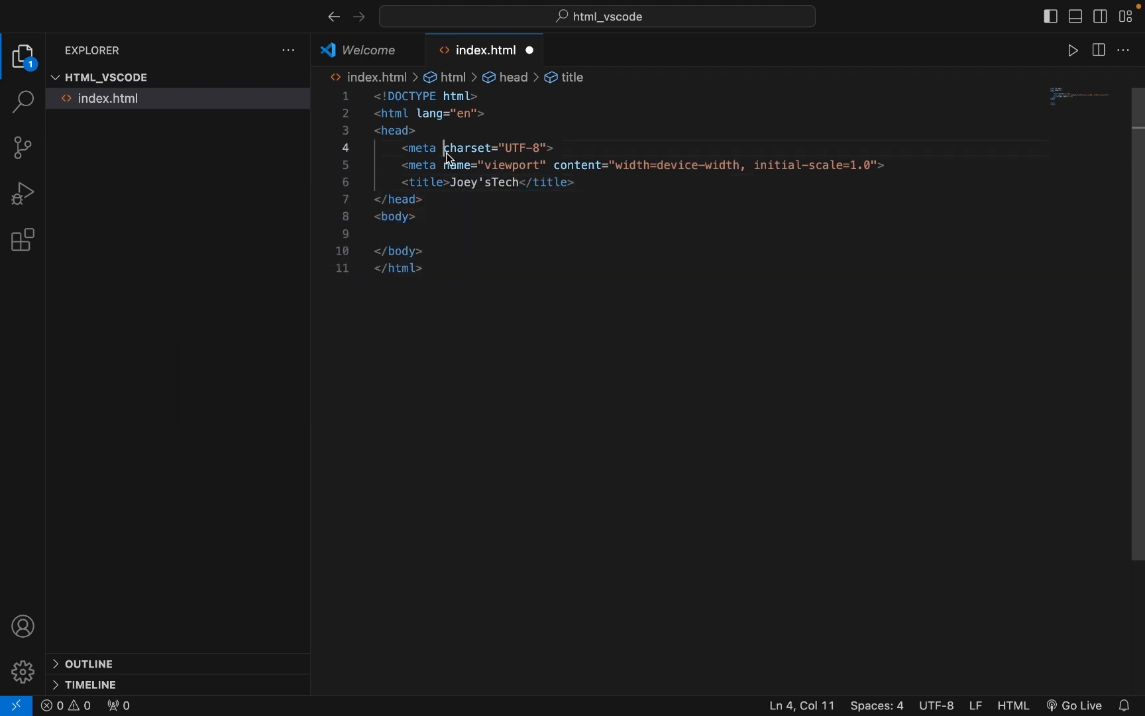
# - Add an h1 'Subscribe to Joey'sTech' and an h2 'Thanks for watching' to the body
pyautogui.write('<')
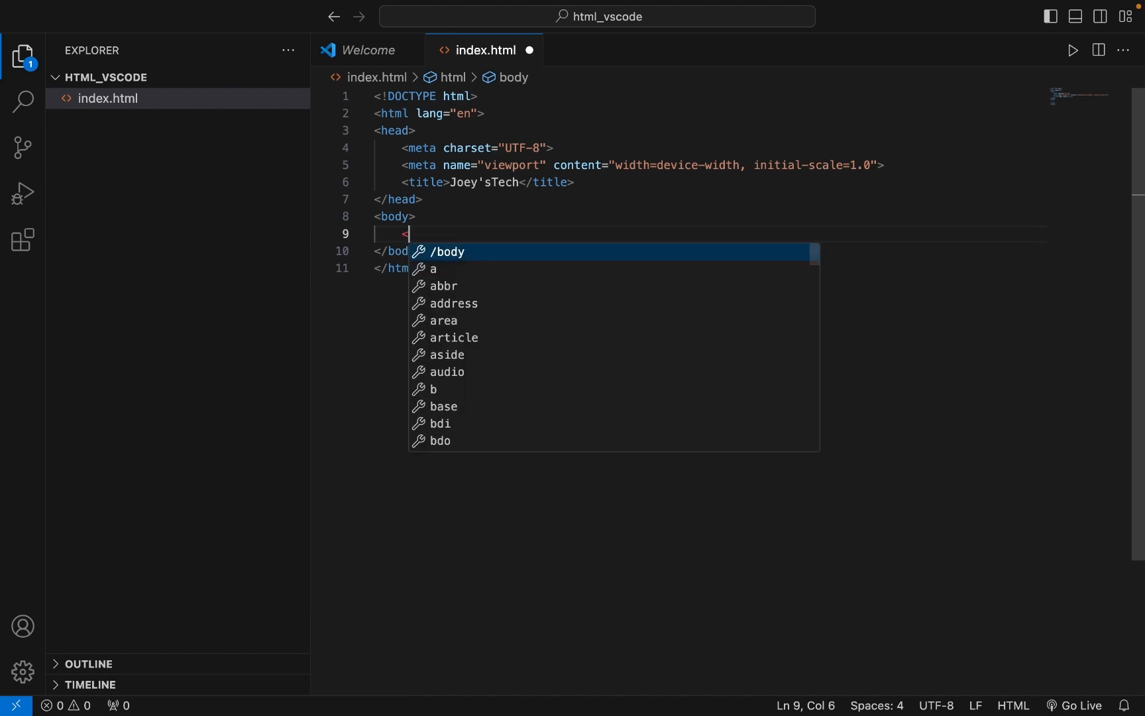
pyautogui.write('h1></h1>')
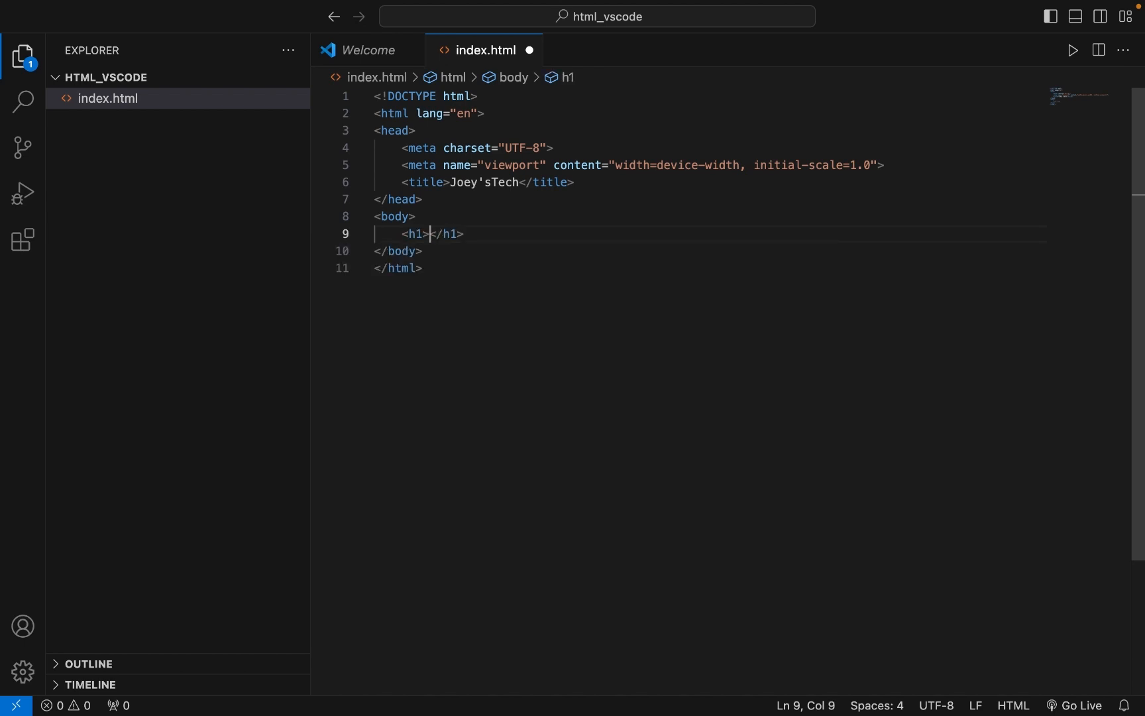
pyautogui.write('Subscribe t')
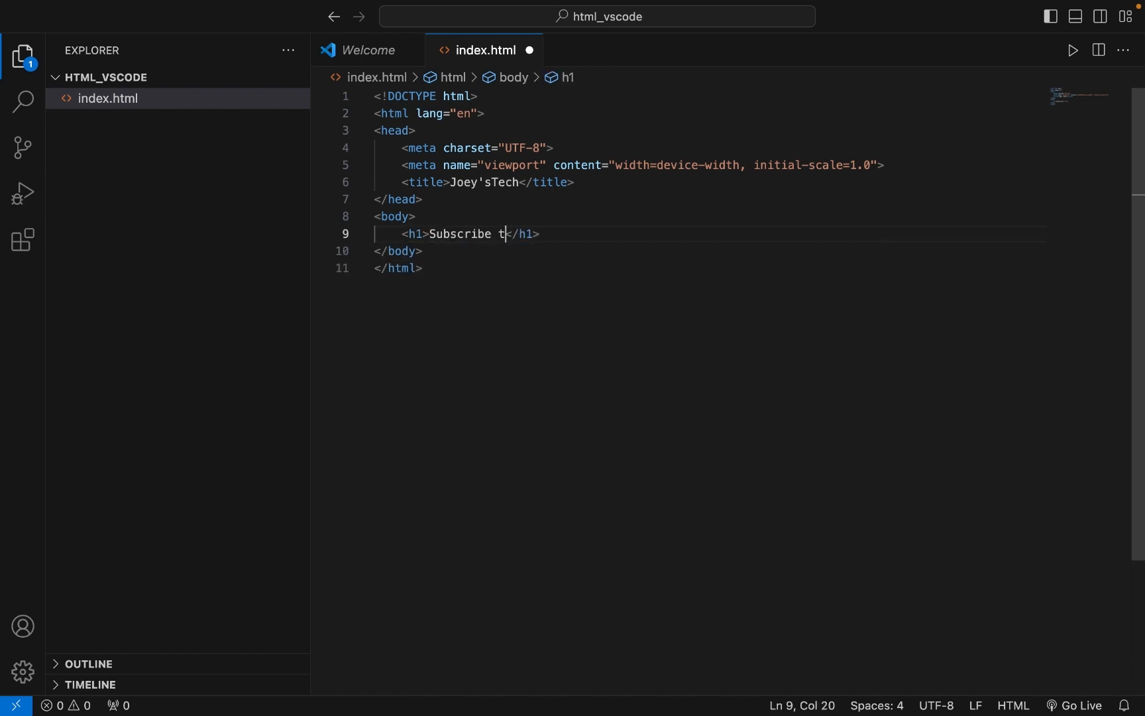
pyautogui.write("o Joey'sTECH")
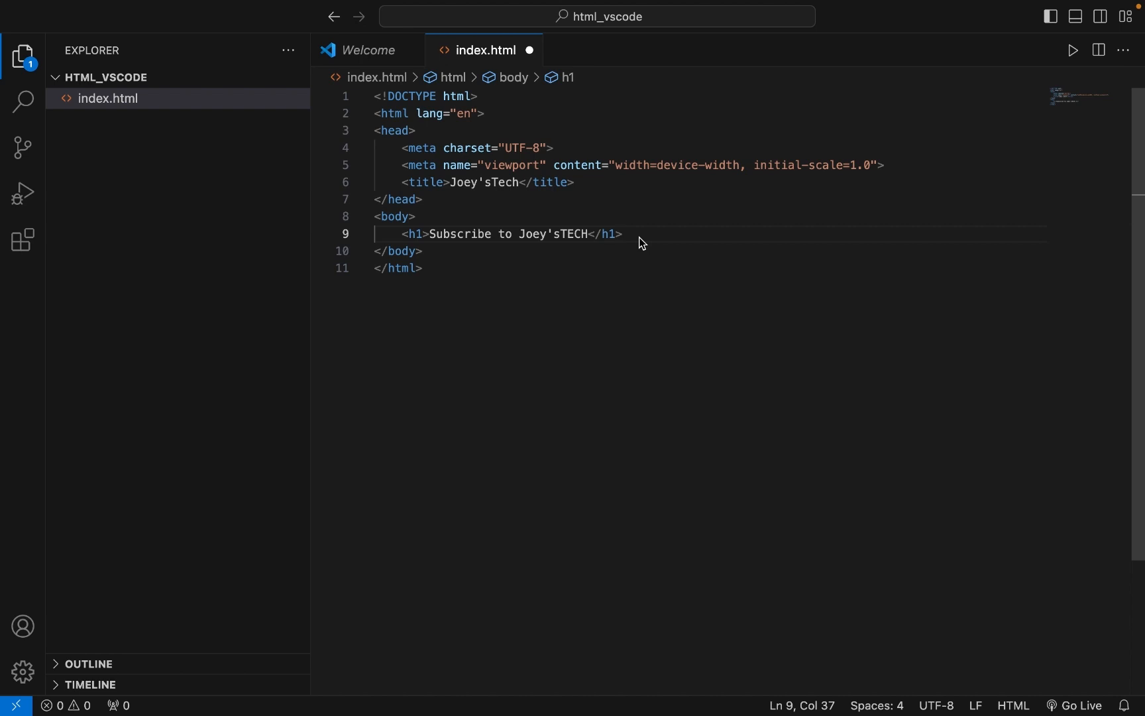
pyautogui.write('<')
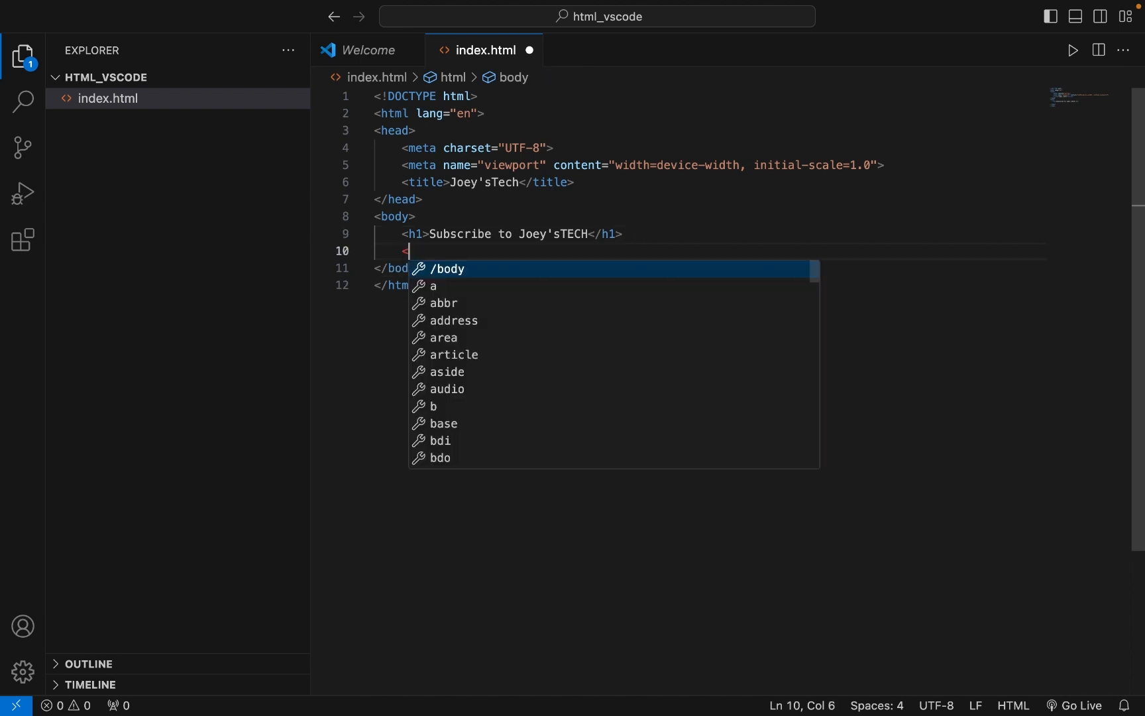
pyautogui.write('h2></h2>')
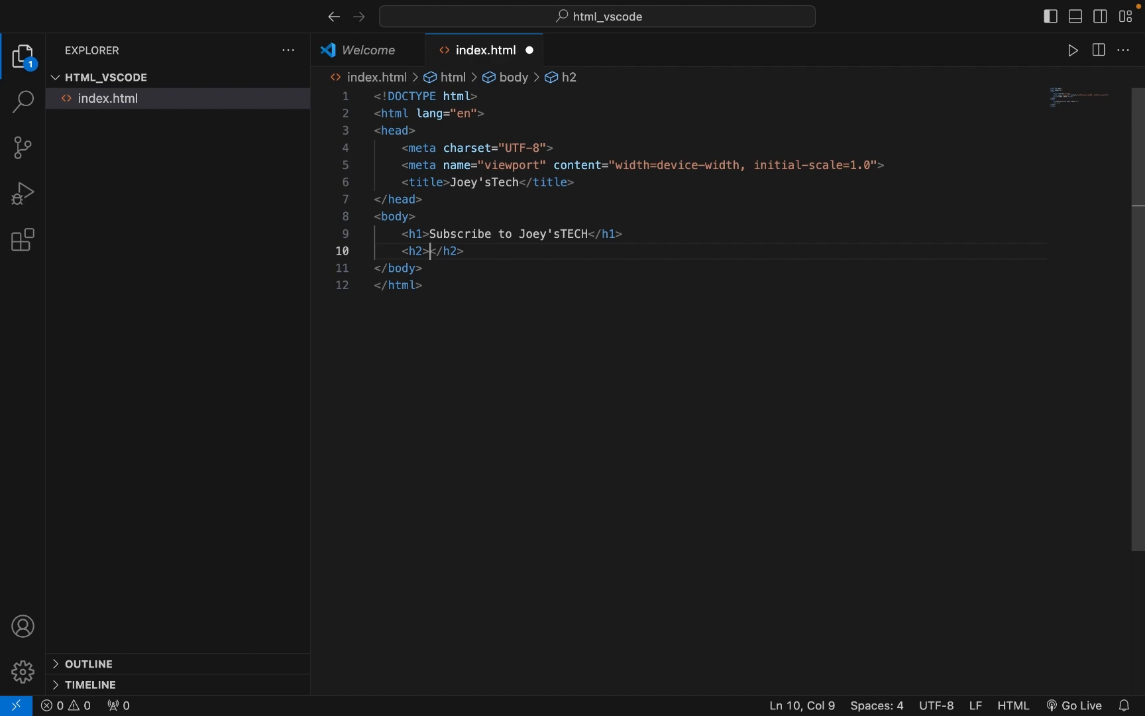
pyautogui.write('Thanks')
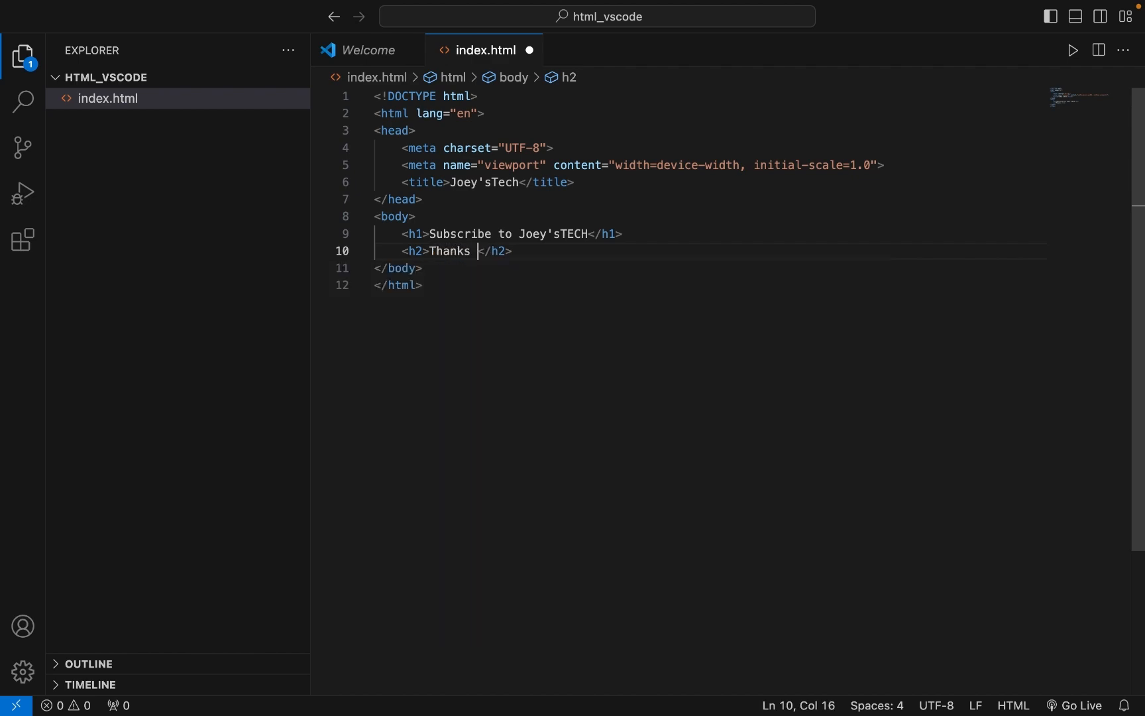
pyautogui.write('for watching !!')
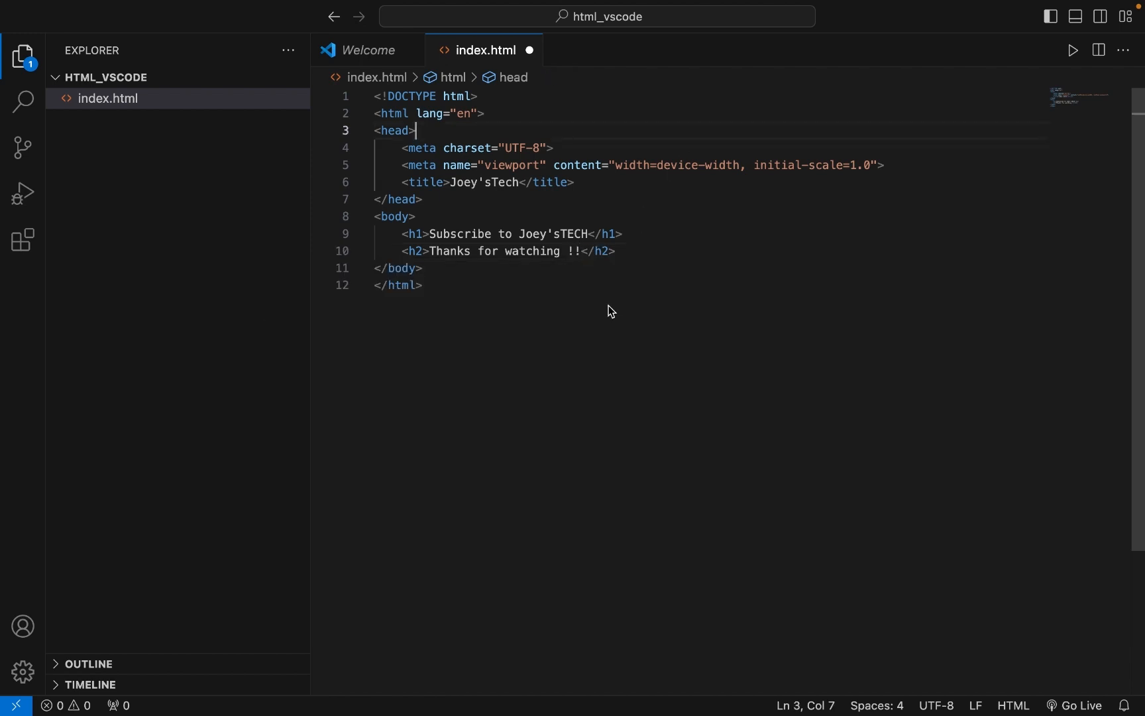
pyautogui.moveTo(870, 499)
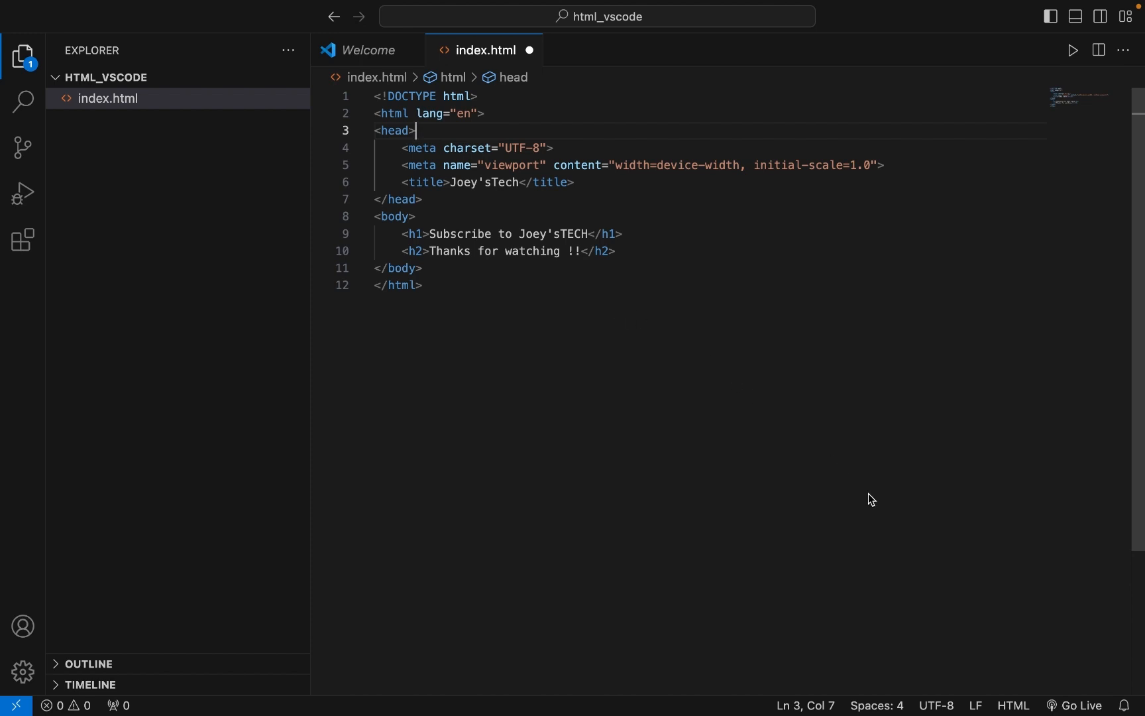
pyautogui.moveTo(1088, 693)
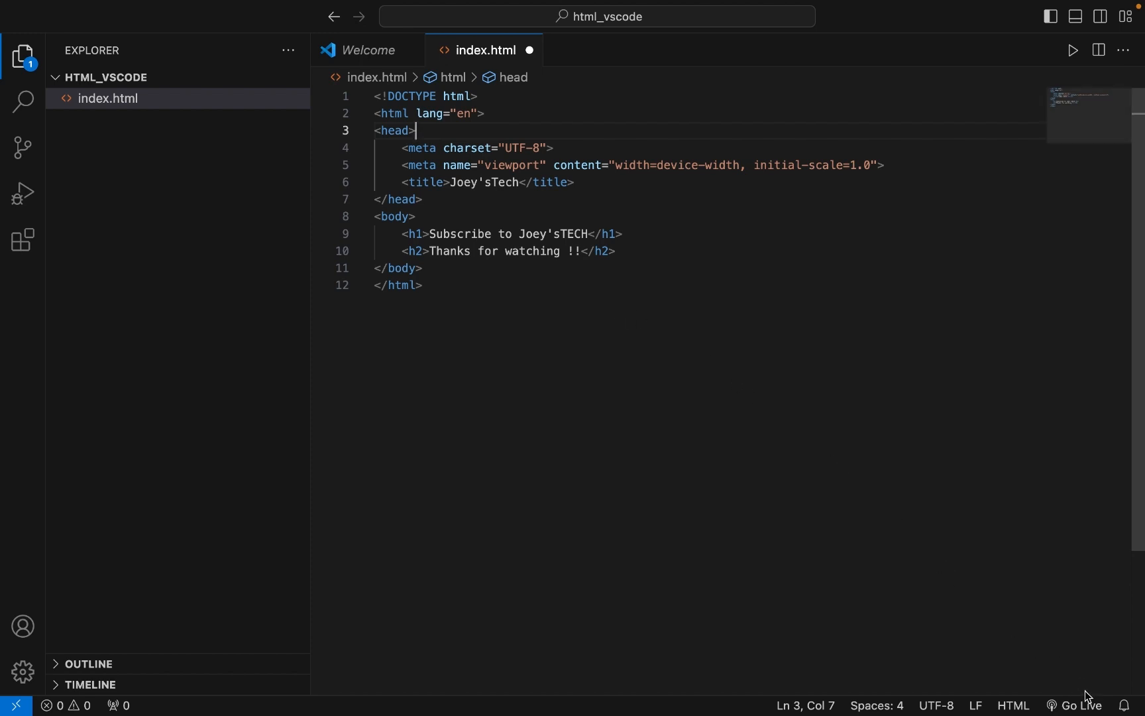
pyautogui.moveTo(1074, 705)
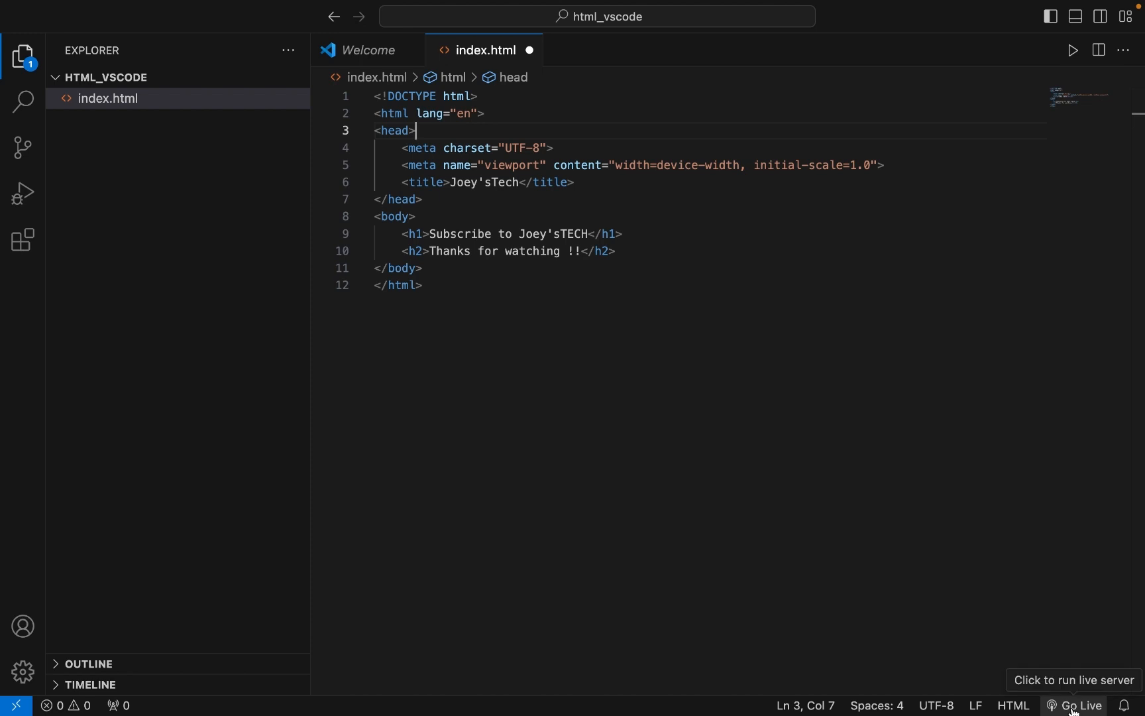
pyautogui.moveTo(116, 104)
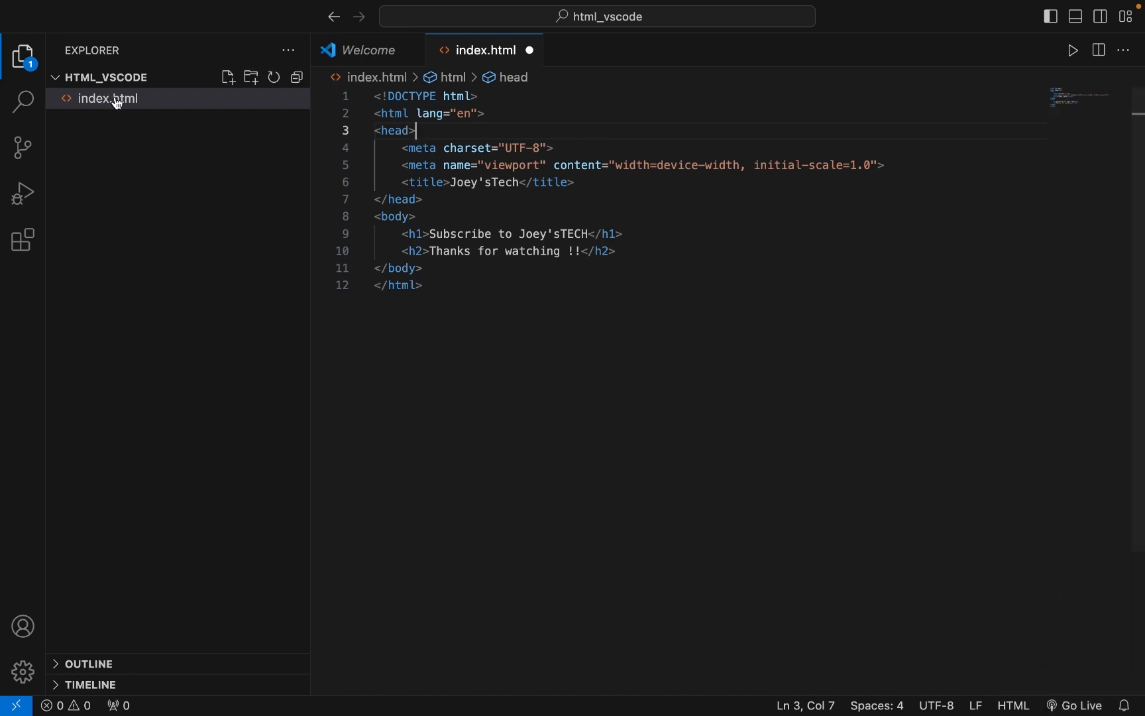
# - Serve index.html with Open with Live Server from the Explorer context menu
pyautogui.rightClick(107, 98)
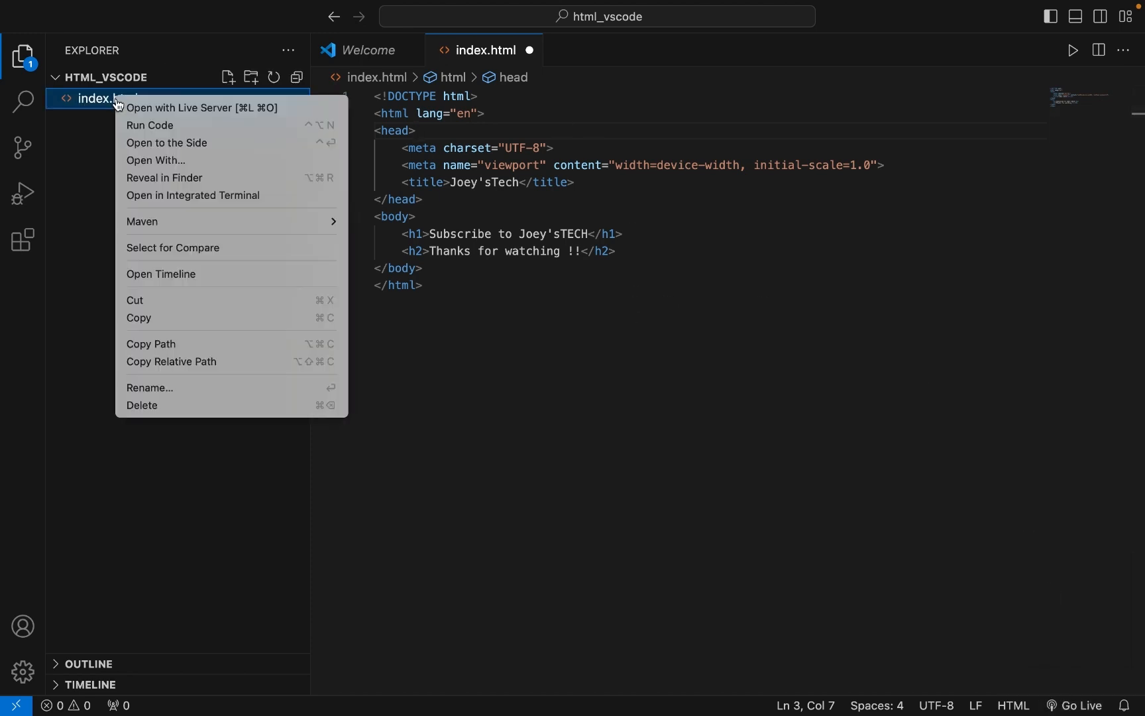
pyautogui.moveTo(193, 111)
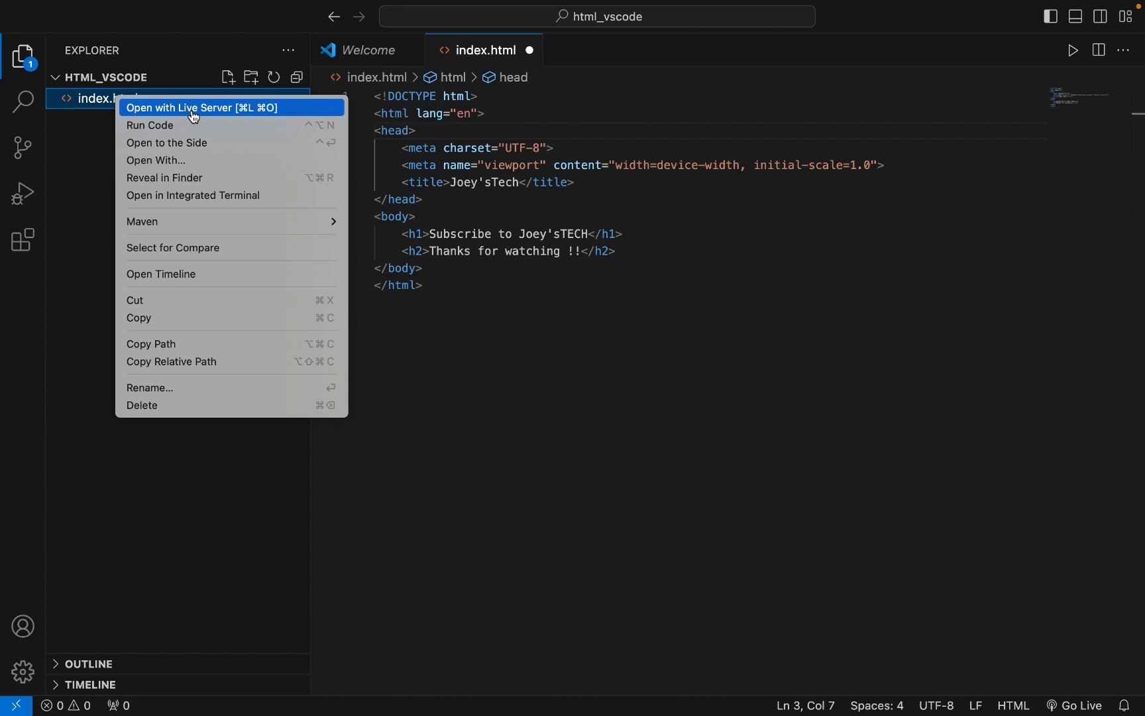
pyautogui.click(202, 108)
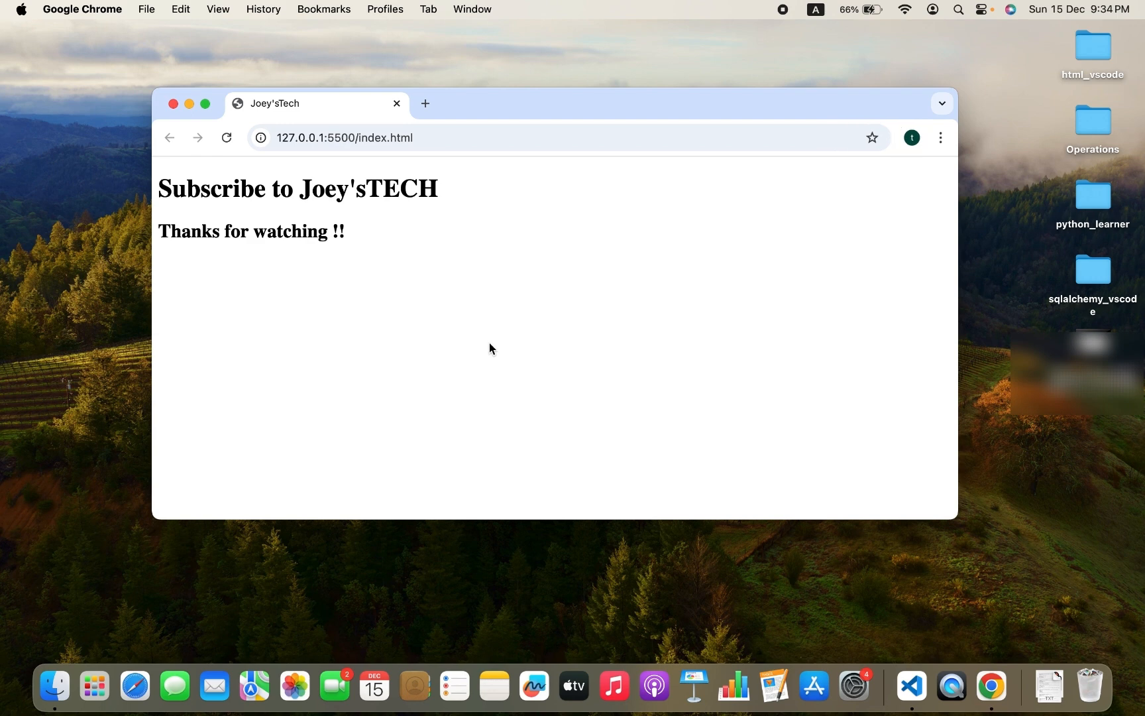
pyautogui.moveTo(306, 153)
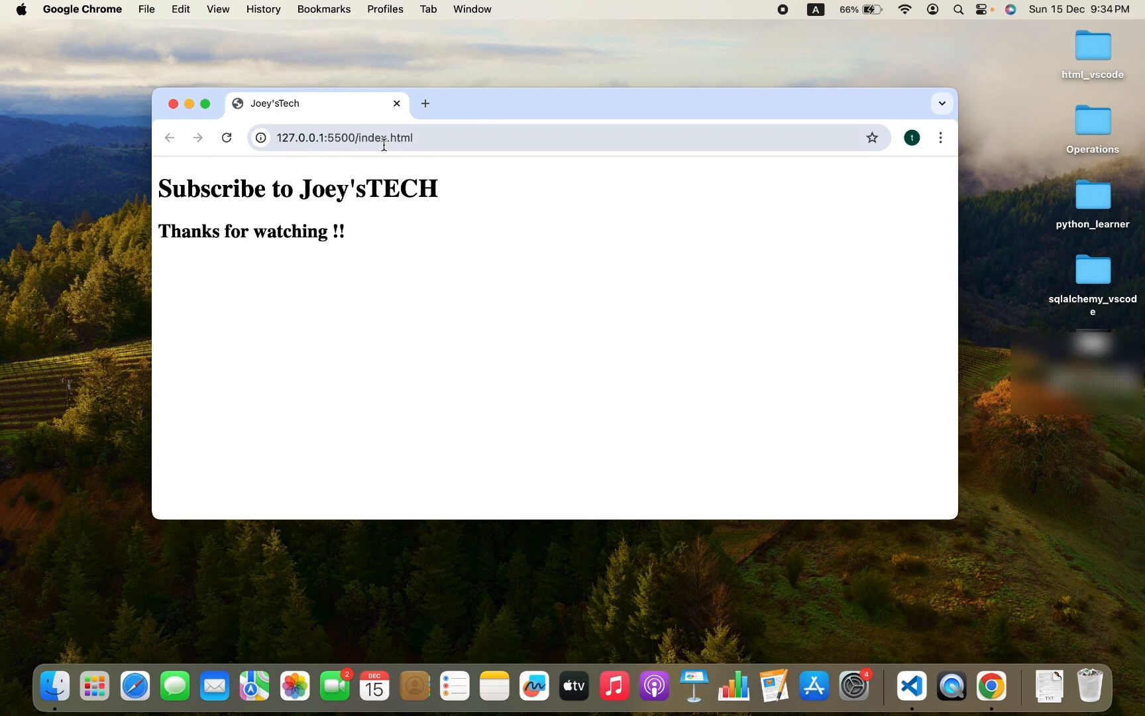
pyautogui.moveTo(230, 201)
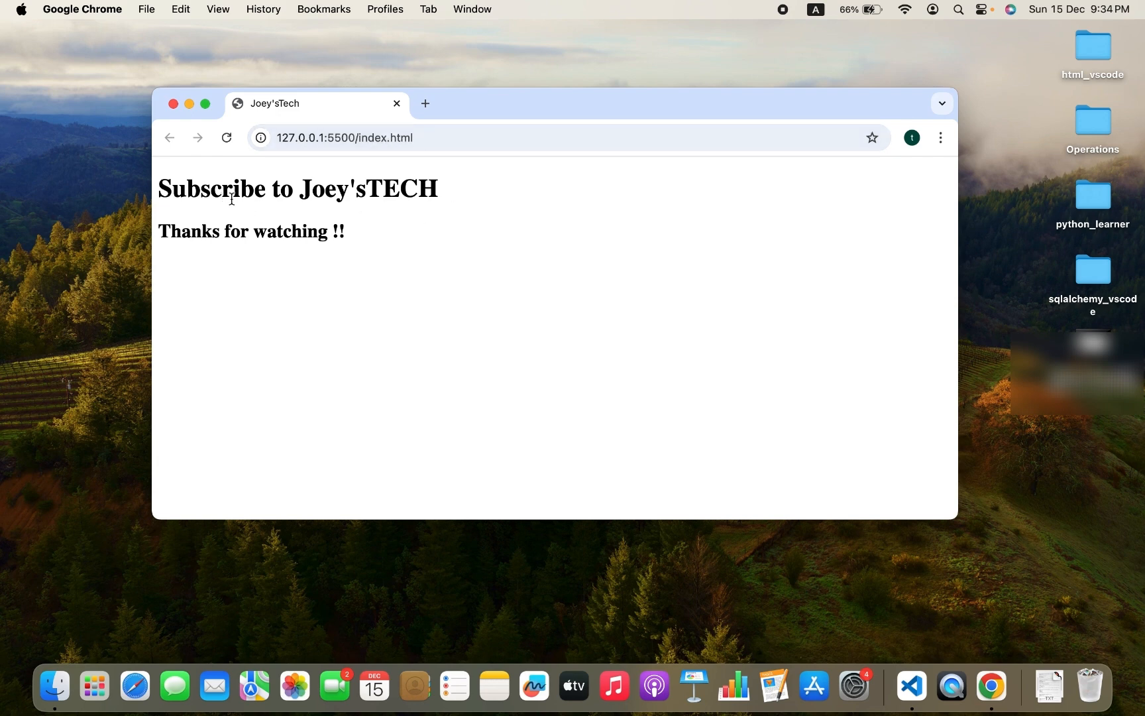
pyautogui.moveTo(249, 274)
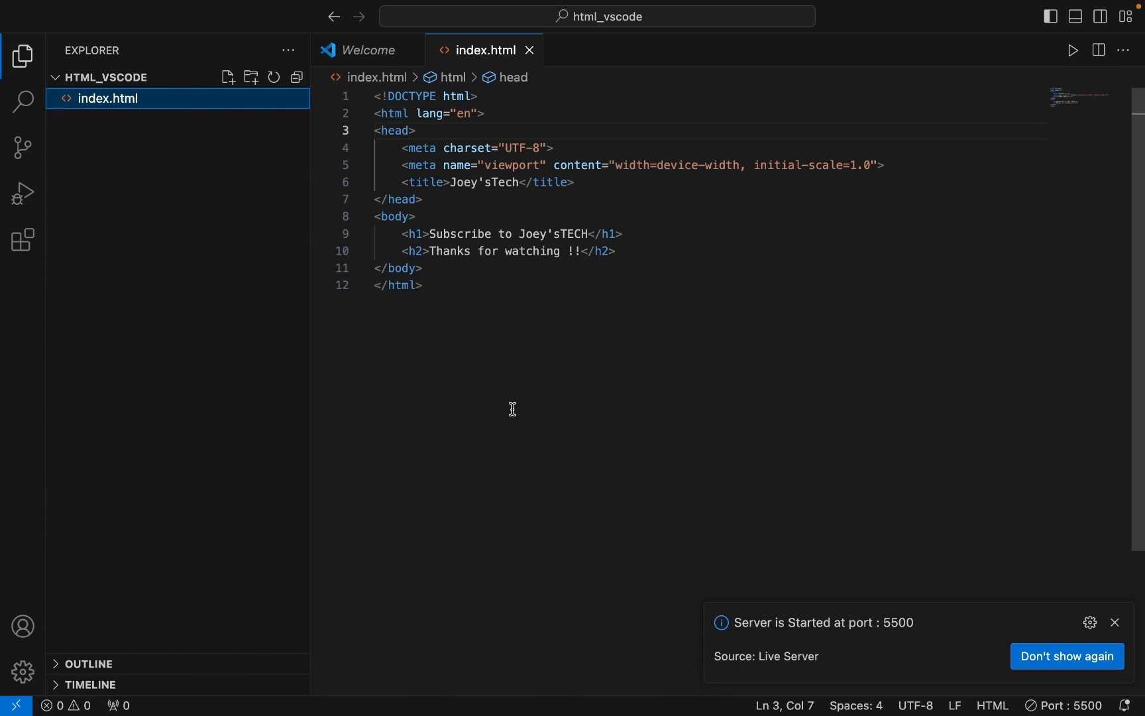
pyautogui.click(1114, 623)
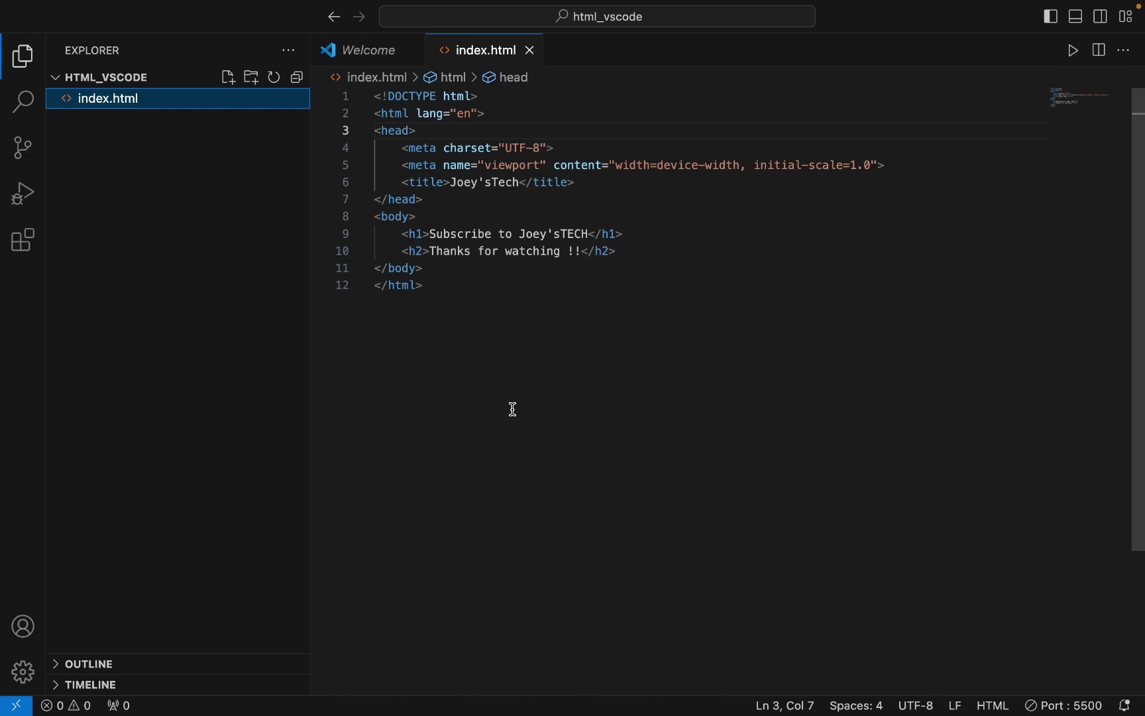
pyautogui.moveTo(754, 377)
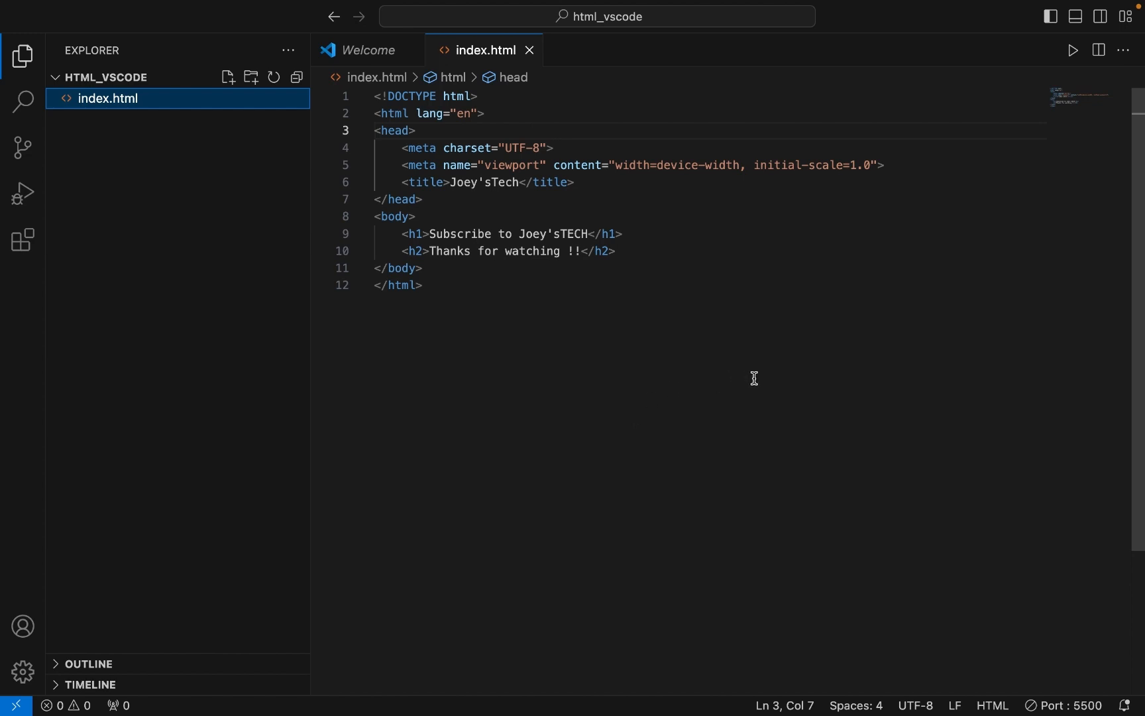